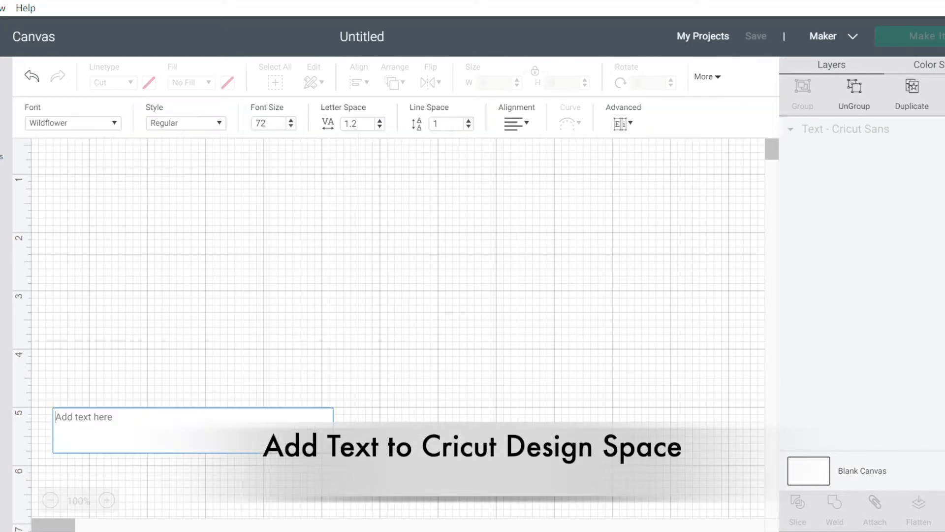
pyautogui.write('@')
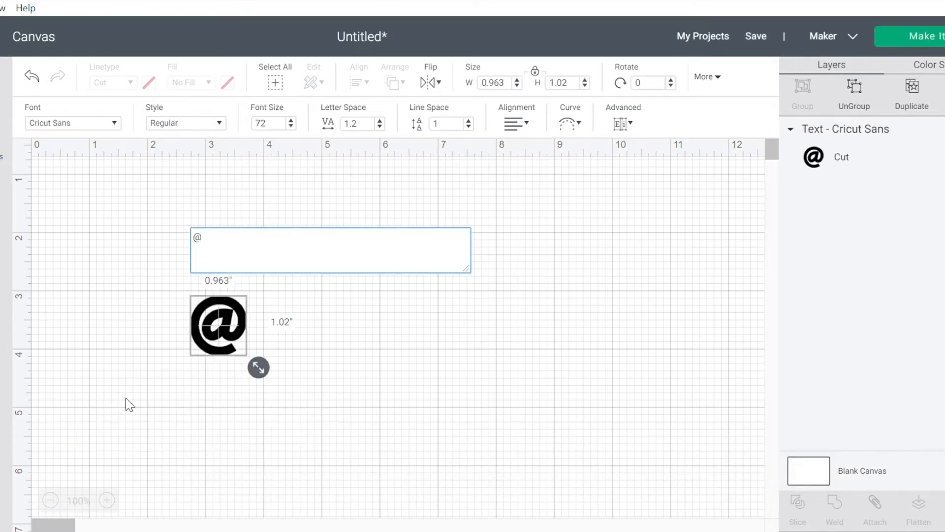
pyautogui.write('SuburbanWife')
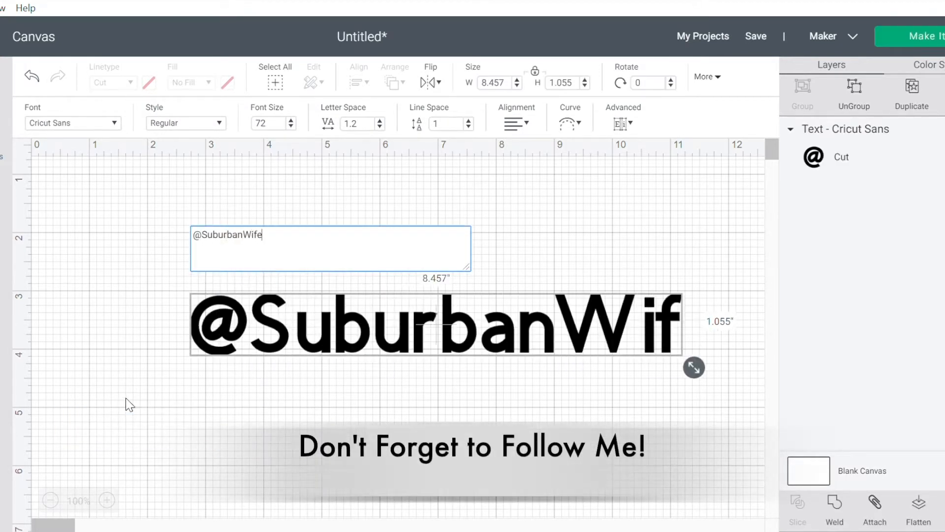
pyautogui.write('DP')
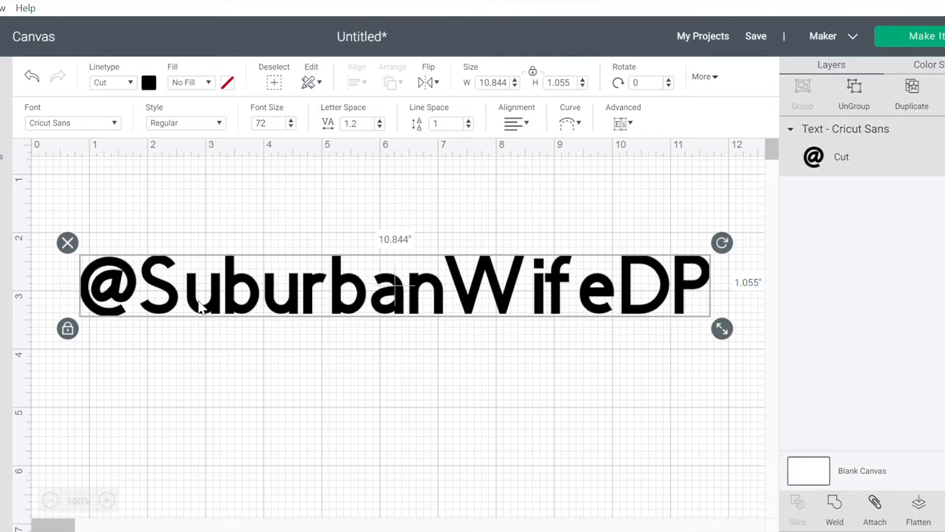
pyautogui.moveTo(106, 78)
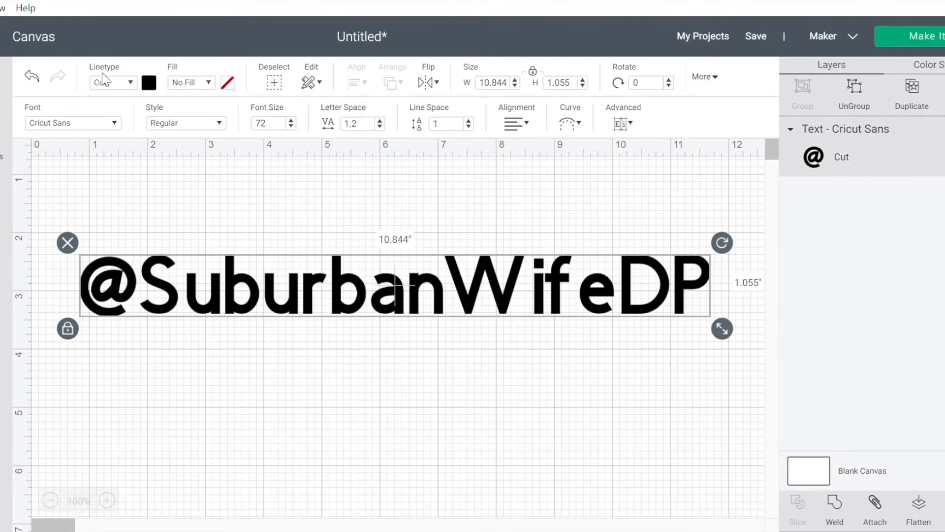
pyautogui.moveTo(120, 87)
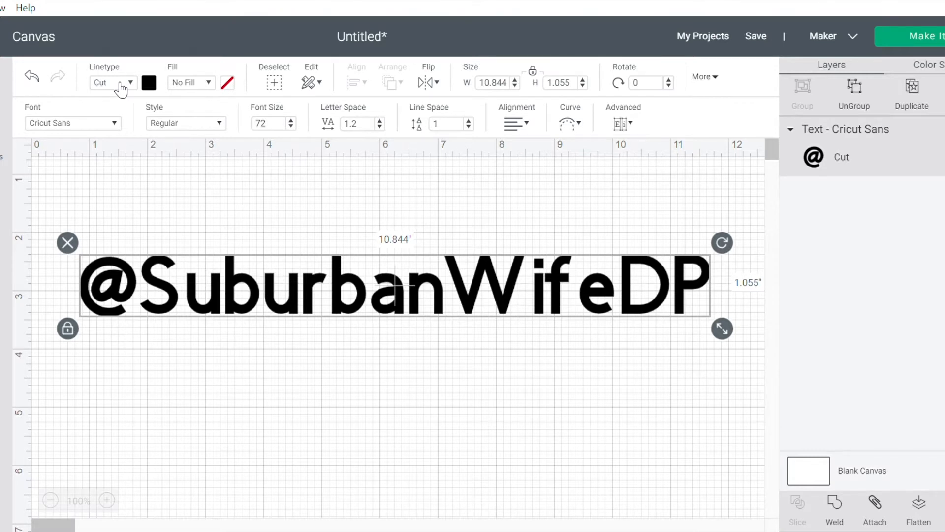
pyautogui.moveTo(124, 152)
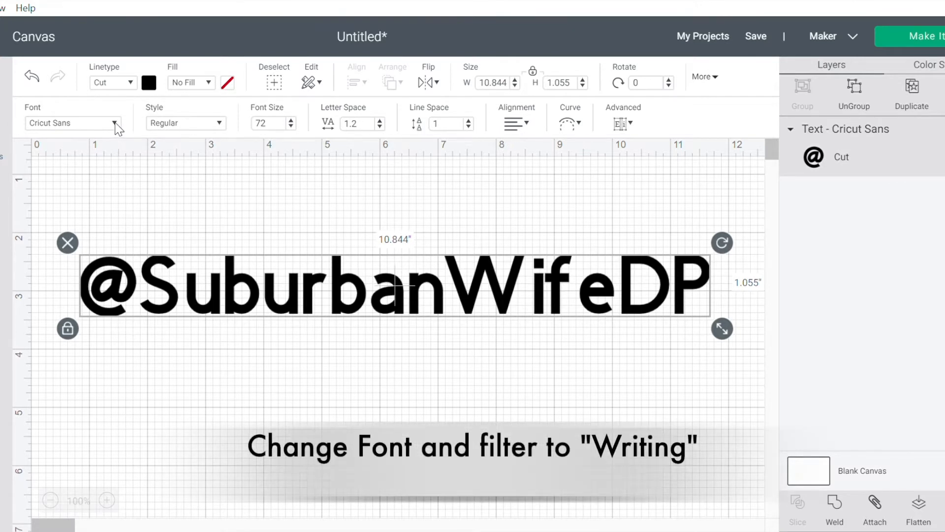
# Step: Filter fonts to Writing and search 'wildflower' to pick the Wildflower font
pyautogui.click(72, 123)
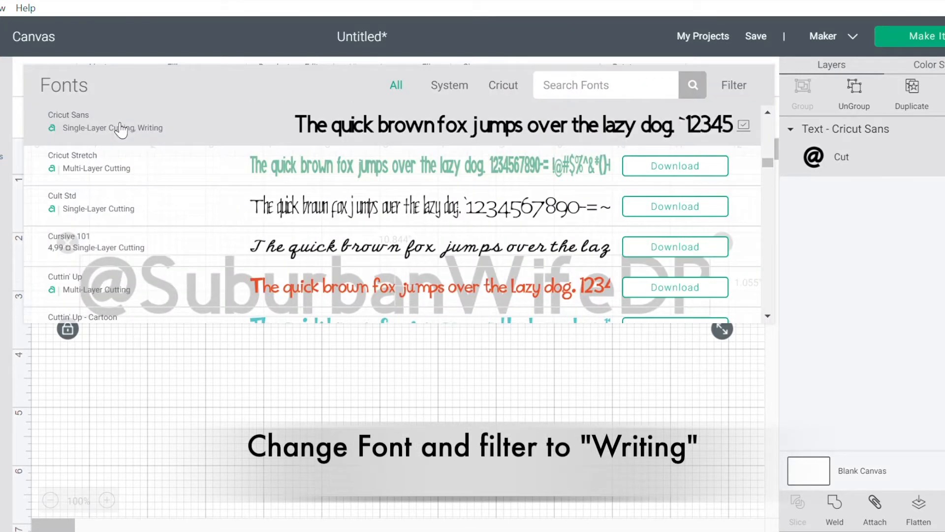
pyautogui.click(68, 121)
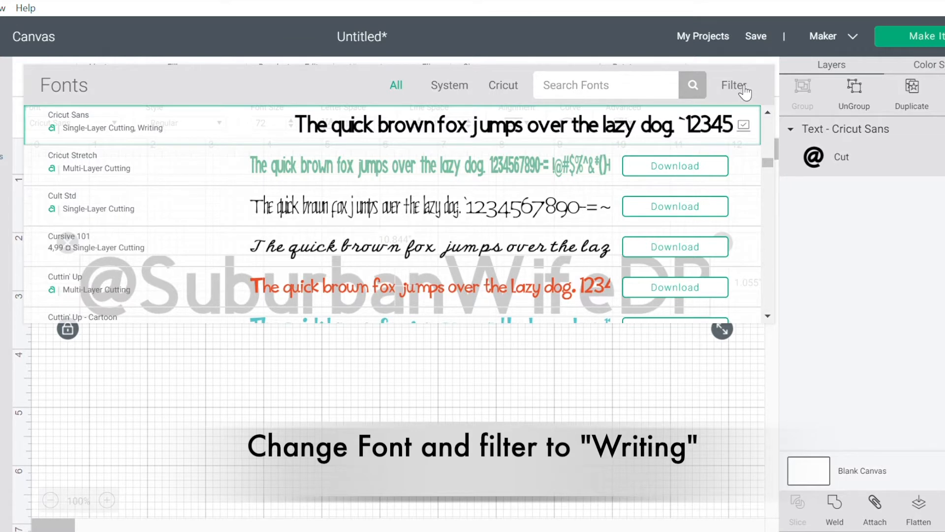
pyautogui.click(734, 85)
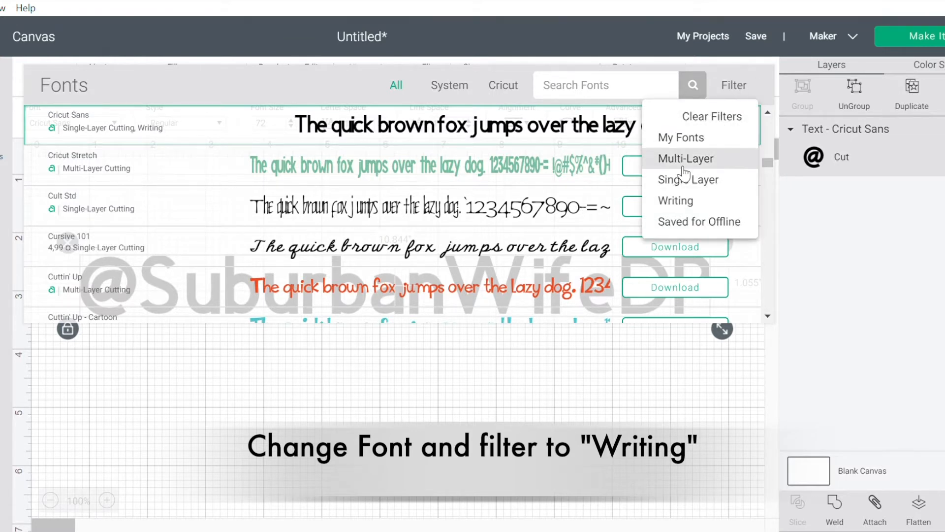
pyautogui.moveTo(675, 201)
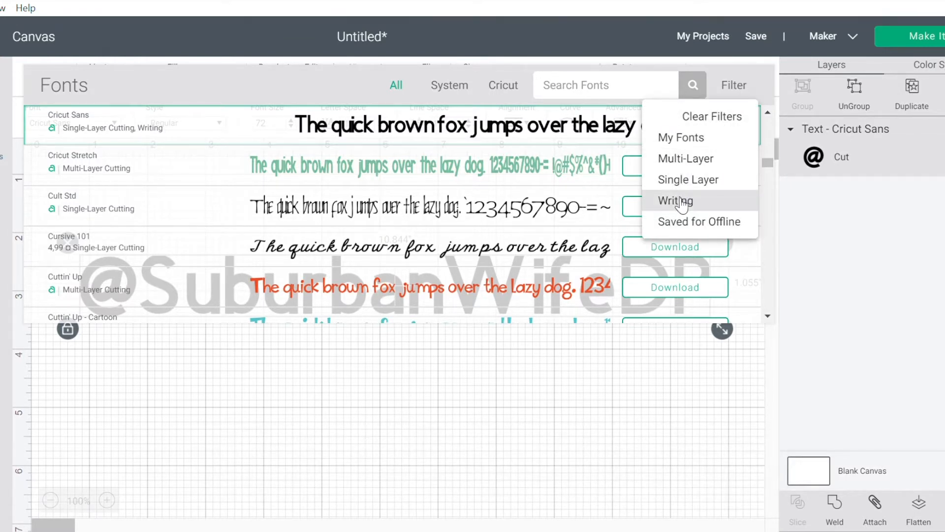
pyautogui.click(676, 201)
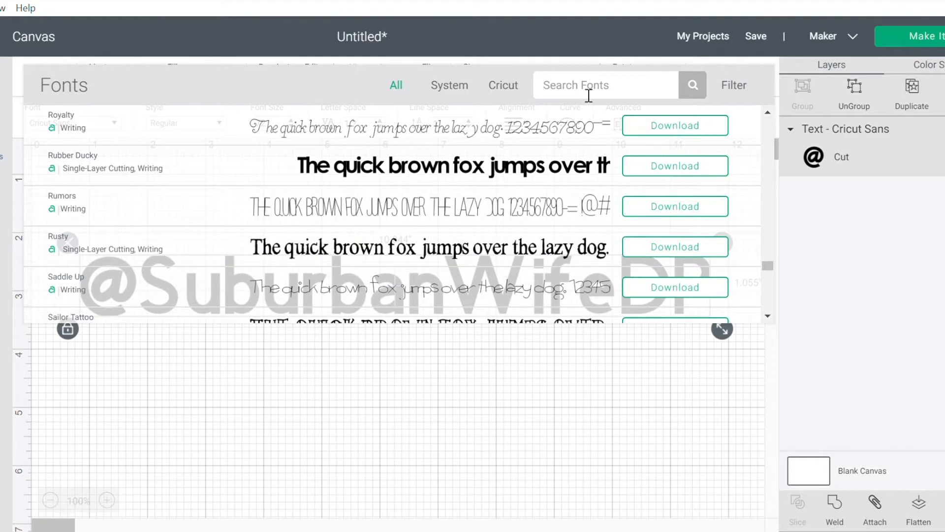
pyautogui.write('wildflower')
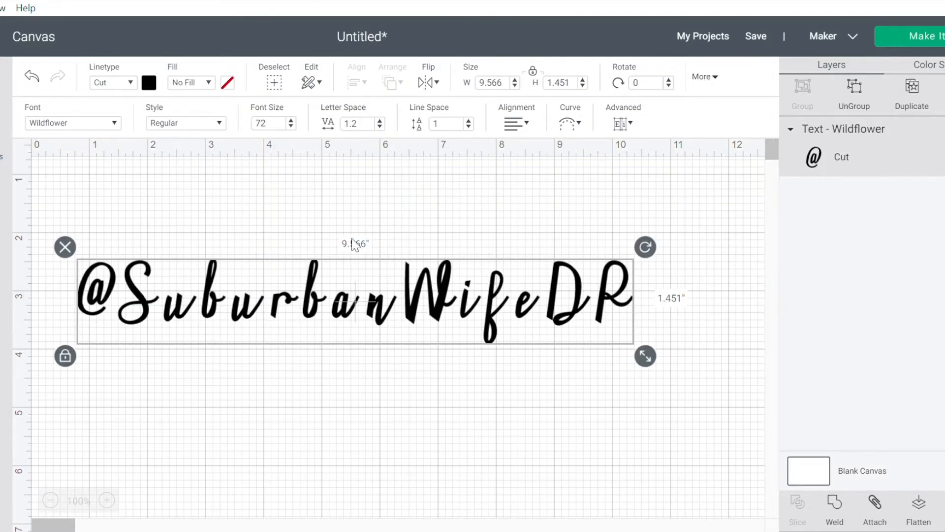
pyautogui.moveTo(295, 251)
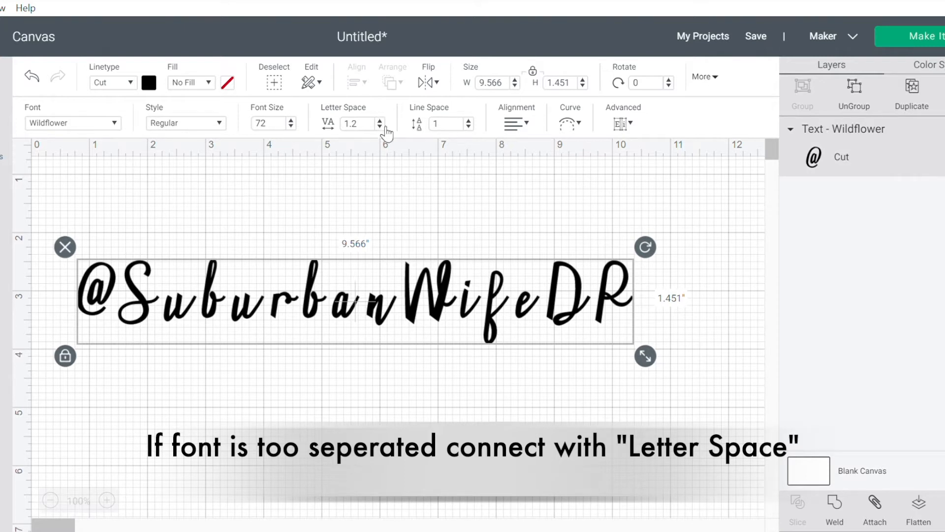
# Step: Reduce the letter spacing stepwise from 1.2 down to -0.8 so the script letters connect
pyautogui.click(379, 127)
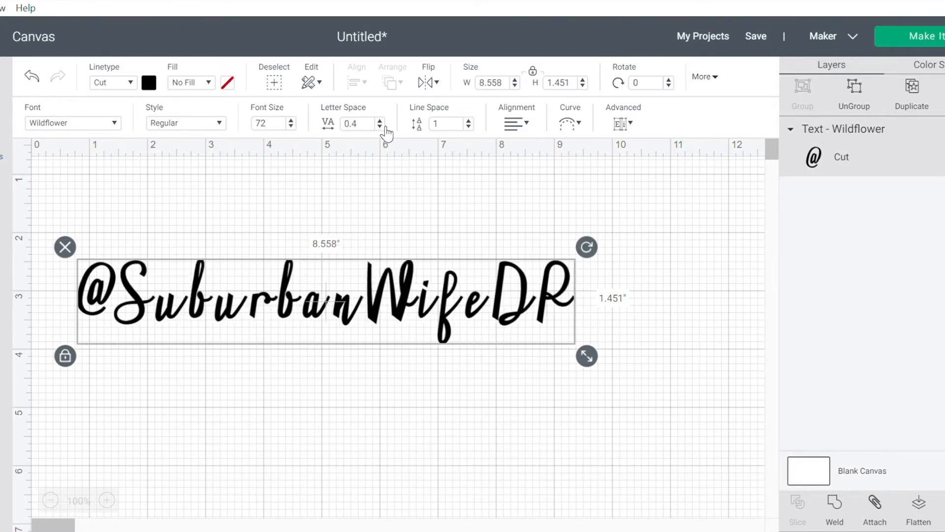
pyautogui.click(379, 127)
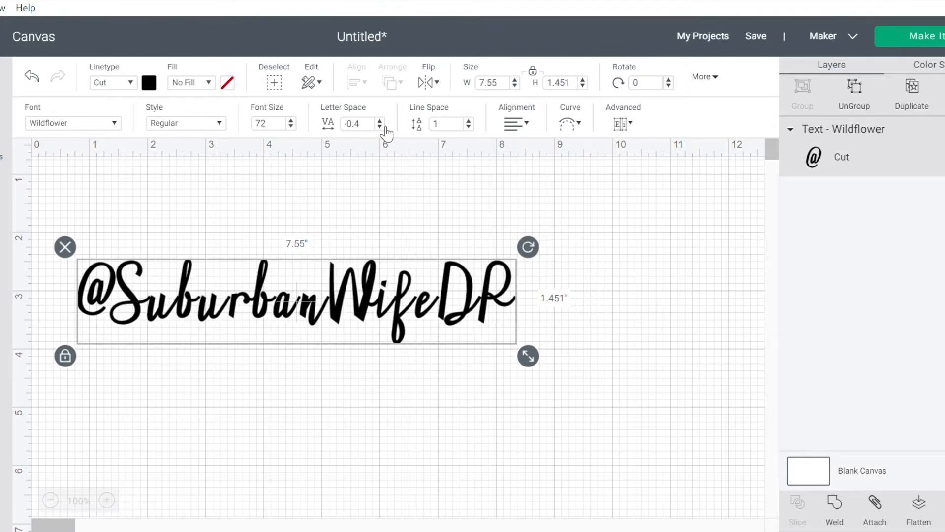
pyautogui.click(379, 127)
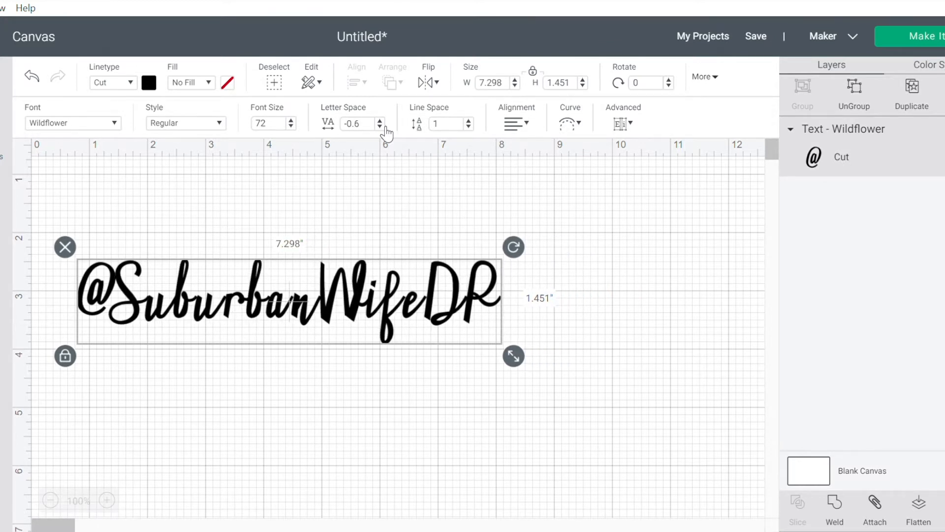
pyautogui.click(380, 127)
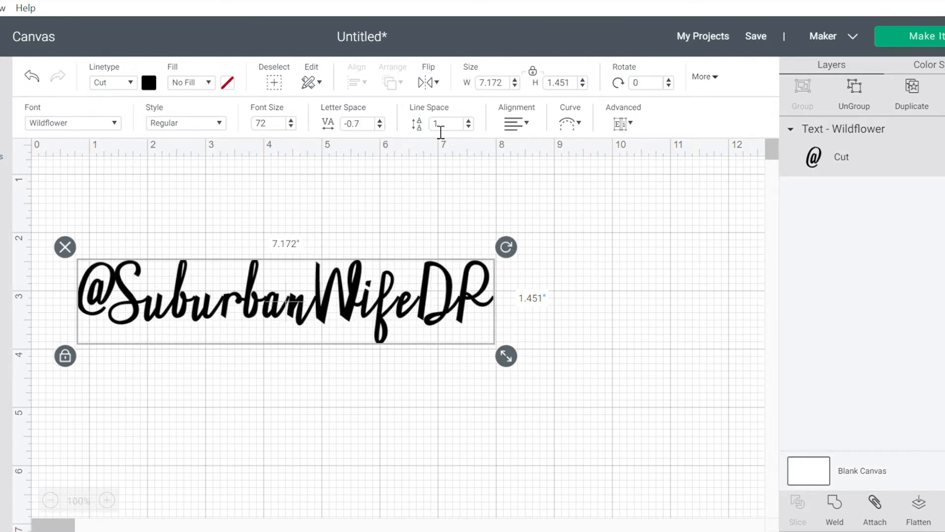
pyautogui.moveTo(397, 142)
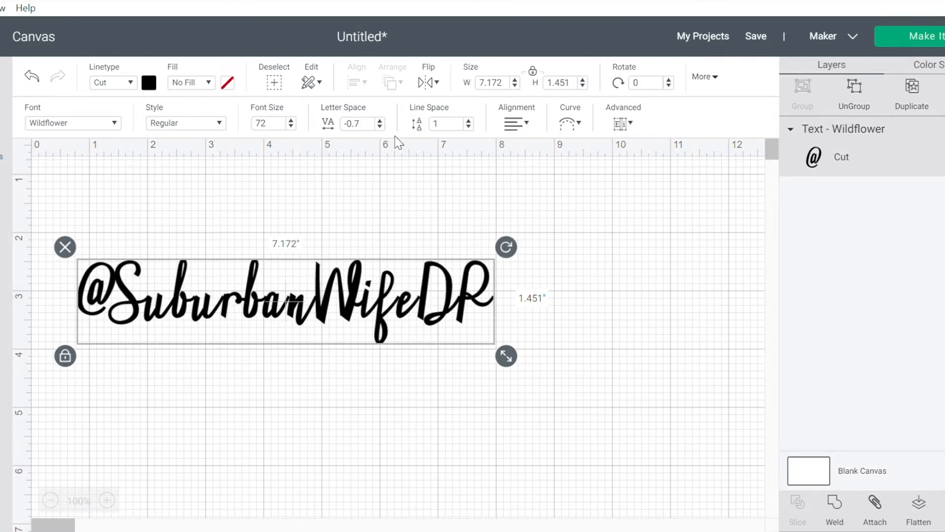
pyautogui.click(380, 127)
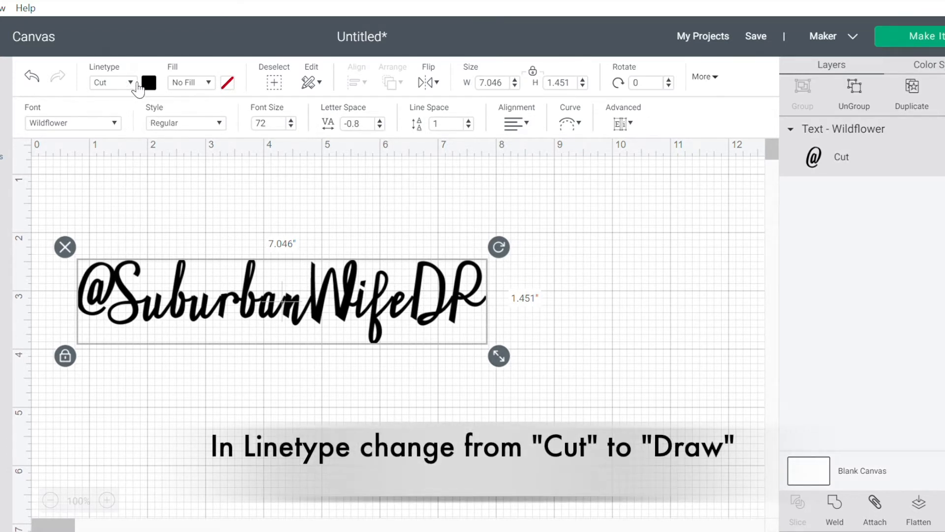
# Step: Change the handle's linetype from Cut to Draw
pyautogui.click(114, 82)
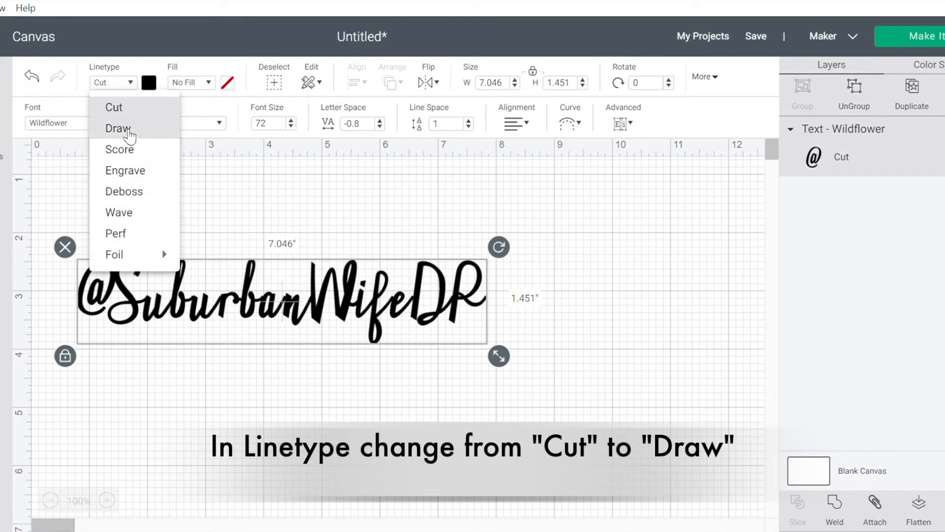
pyautogui.click(116, 128)
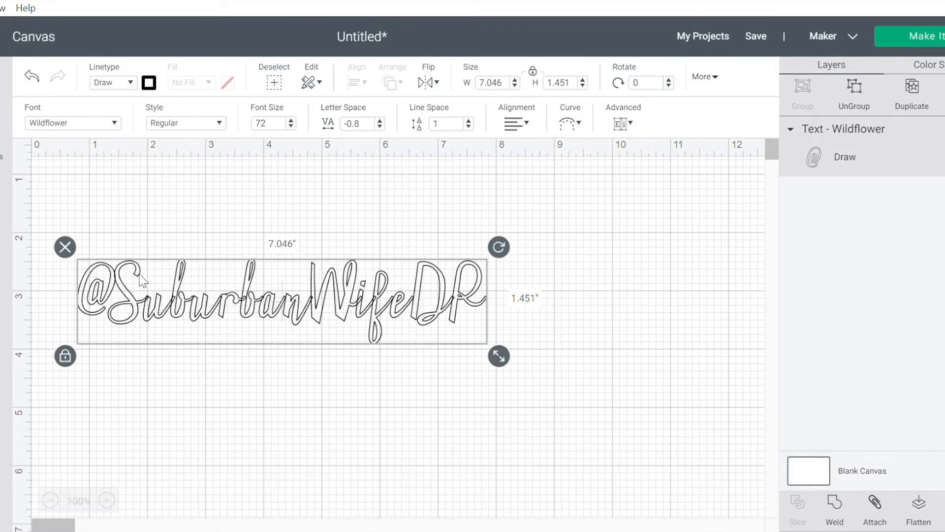
pyautogui.moveTo(143, 304)
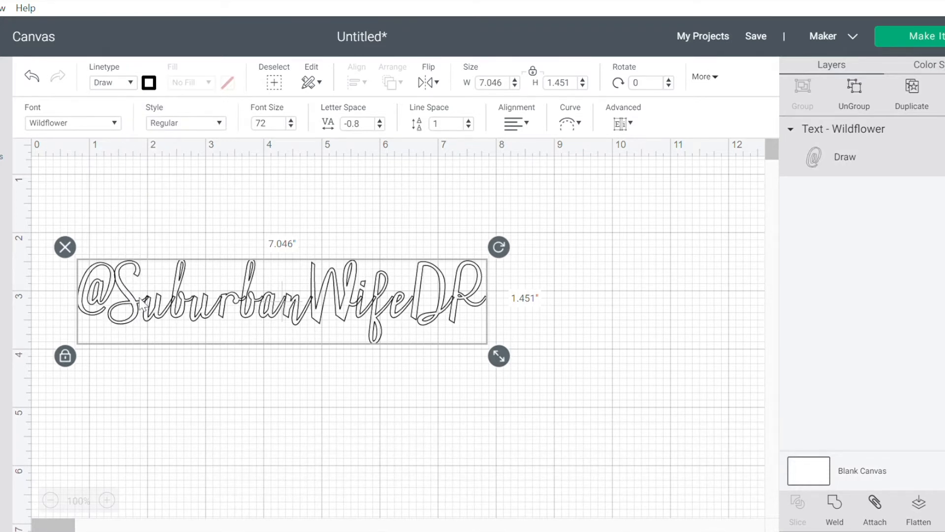
pyautogui.moveTo(267, 326)
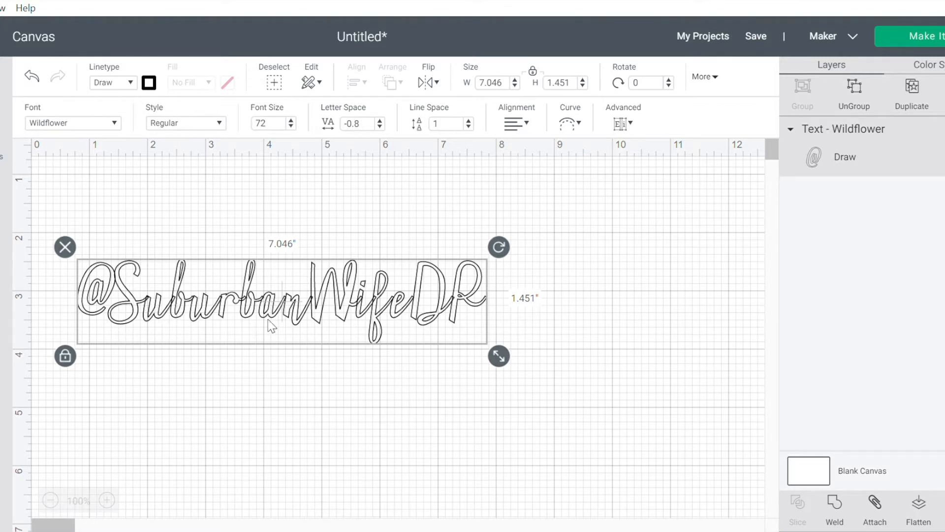
pyautogui.moveTo(351, 313)
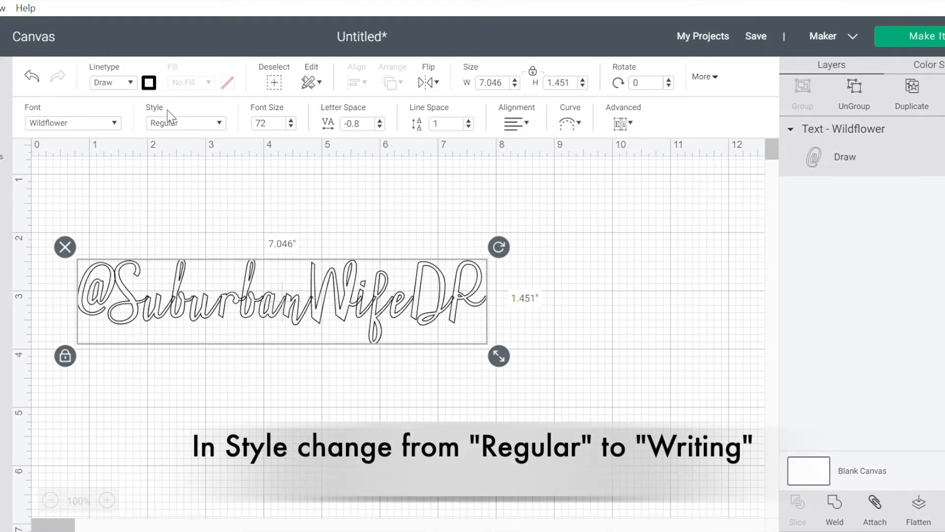
# Step: Switch the text style from Regular to Writing for single-line script
pyautogui.click(186, 123)
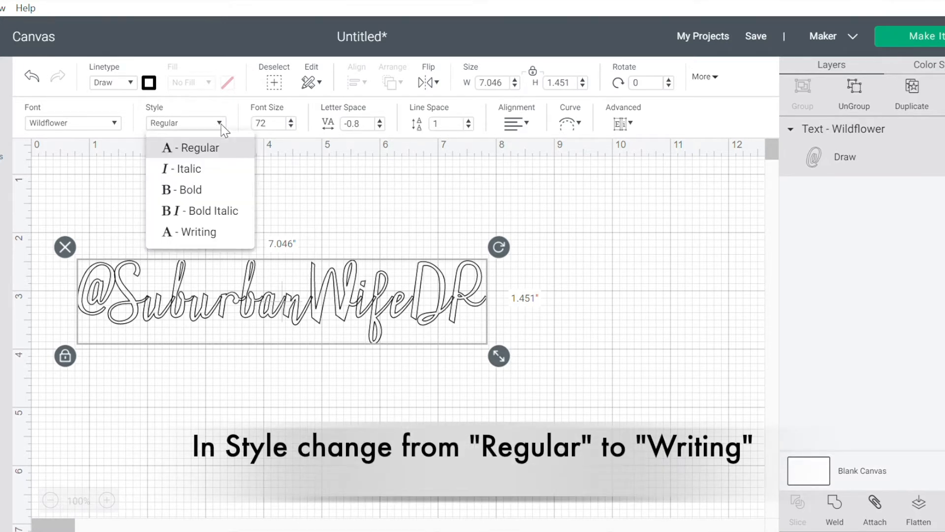
pyautogui.click(198, 232)
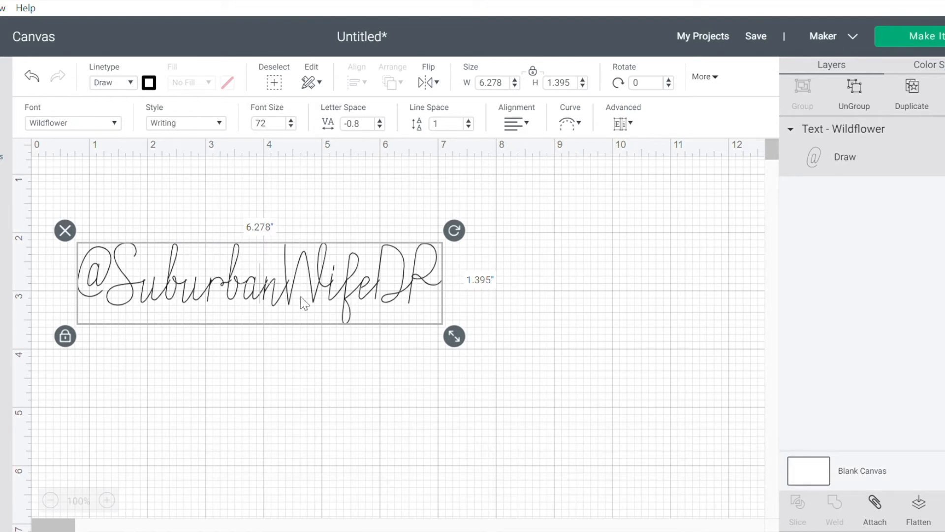
pyautogui.moveTo(420, 293)
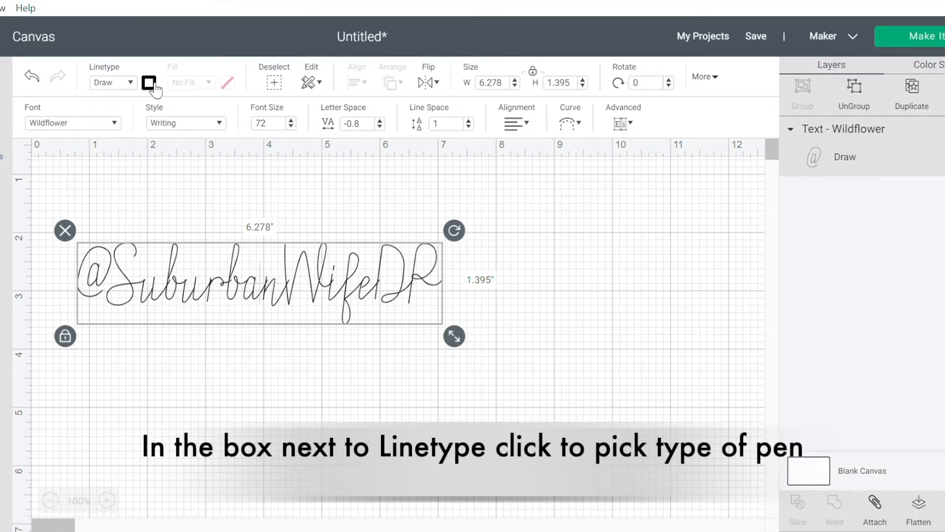
# Step: Set the draw pen to GG - Glitter Gel (0.8mm) in Violet and select the whole handle
pyautogui.click(149, 83)
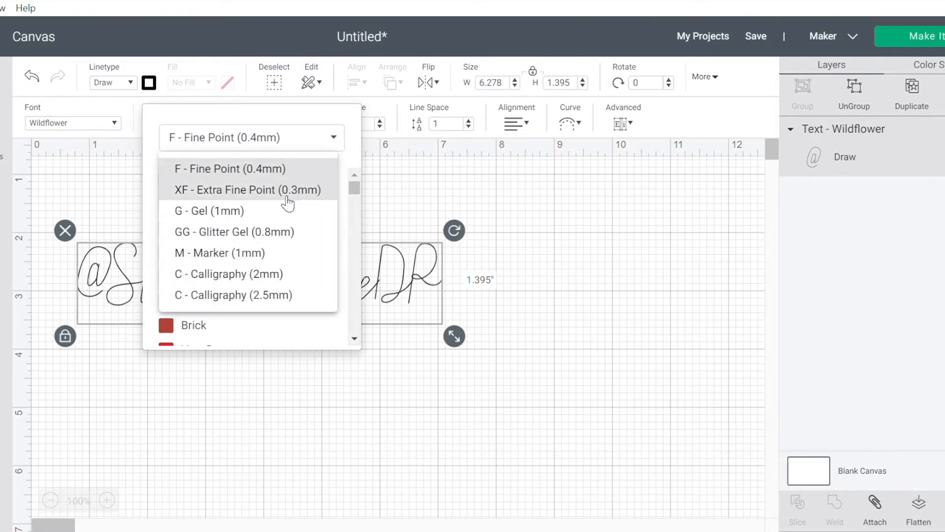
pyautogui.moveTo(278, 253)
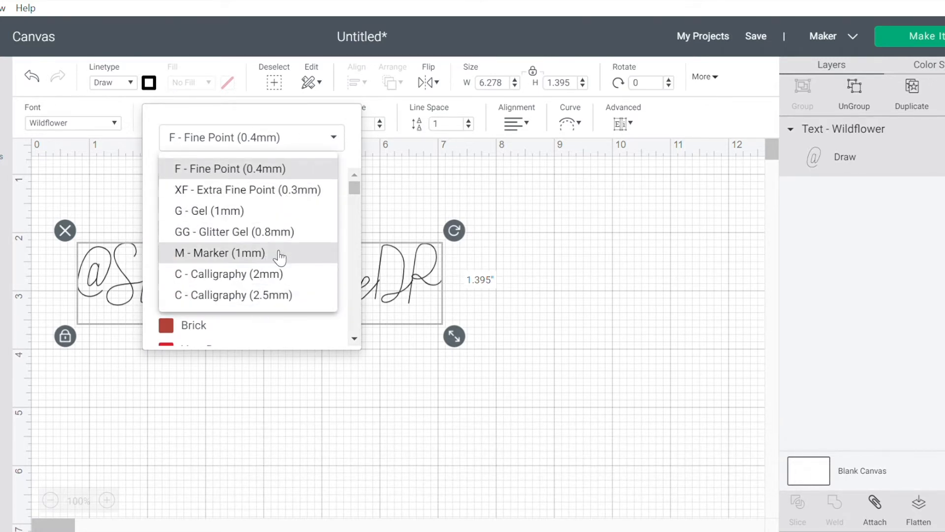
pyautogui.moveTo(259, 277)
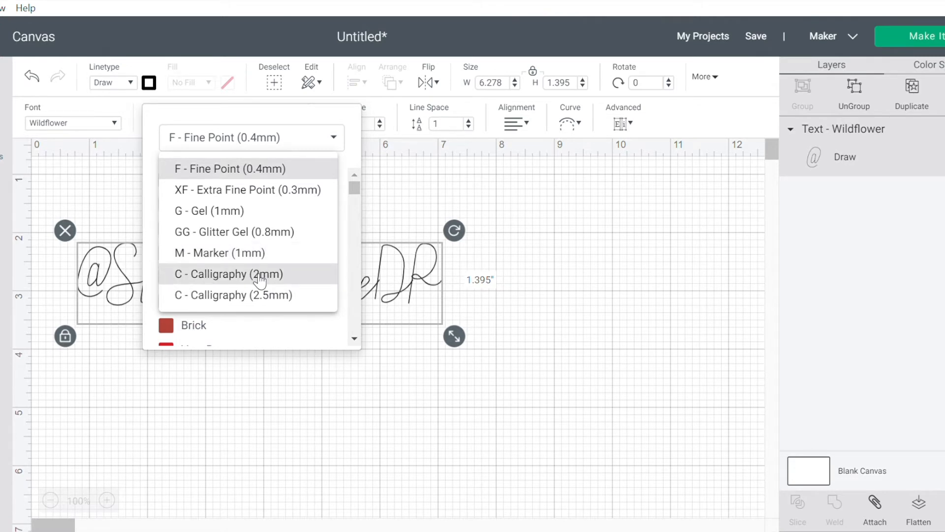
pyautogui.click(228, 274)
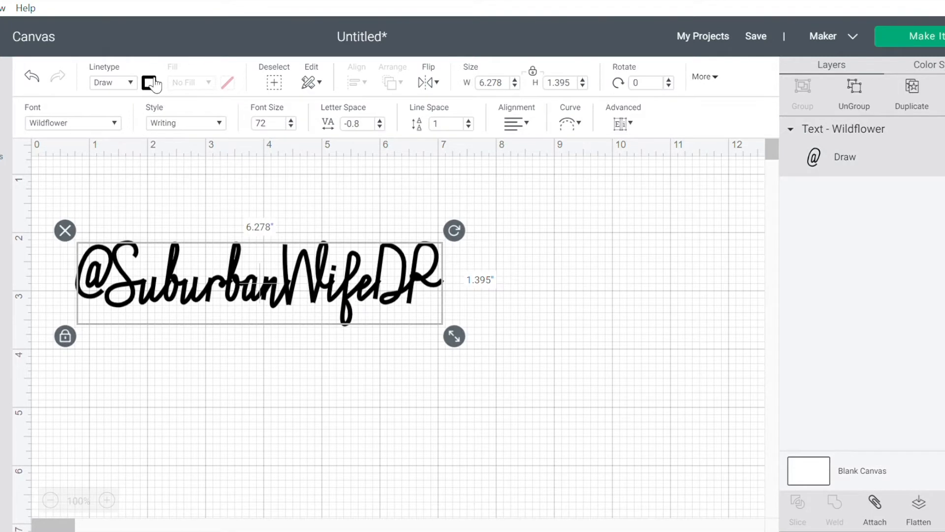
pyautogui.click(148, 82)
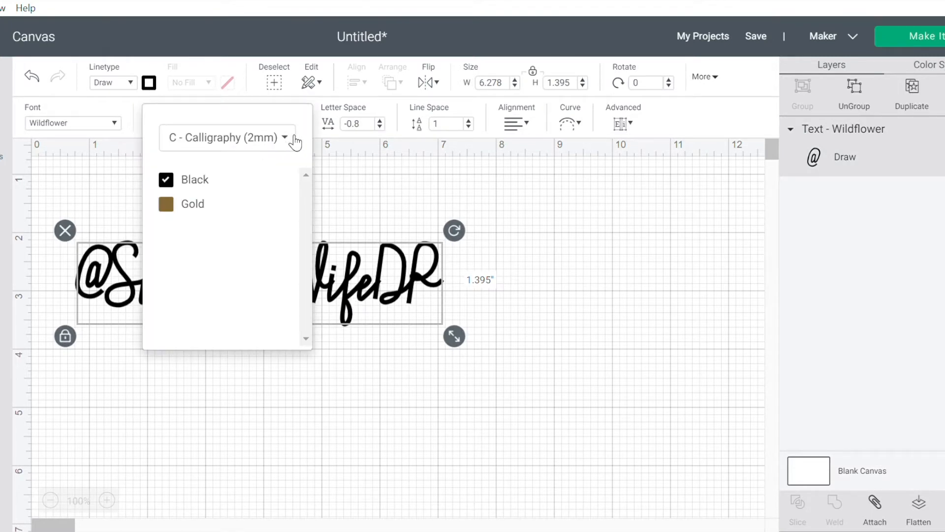
pyautogui.click(226, 137)
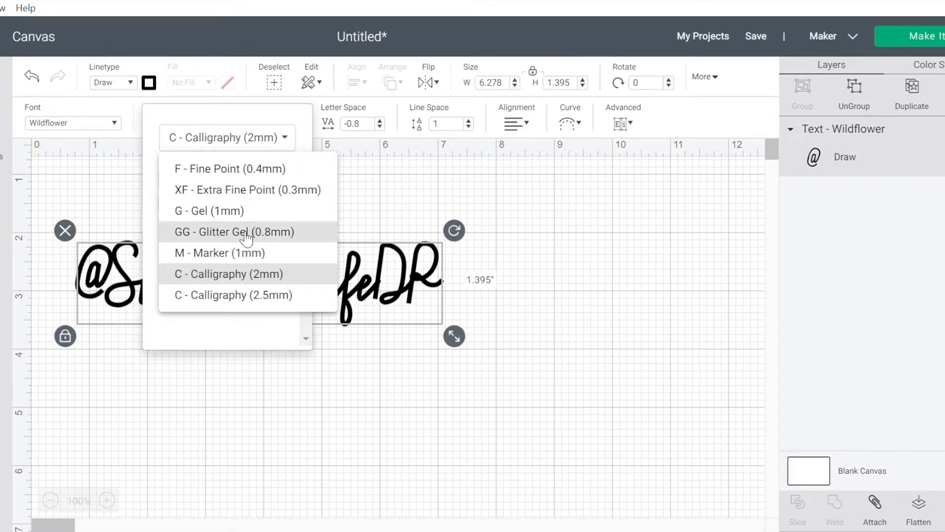
pyautogui.click(232, 231)
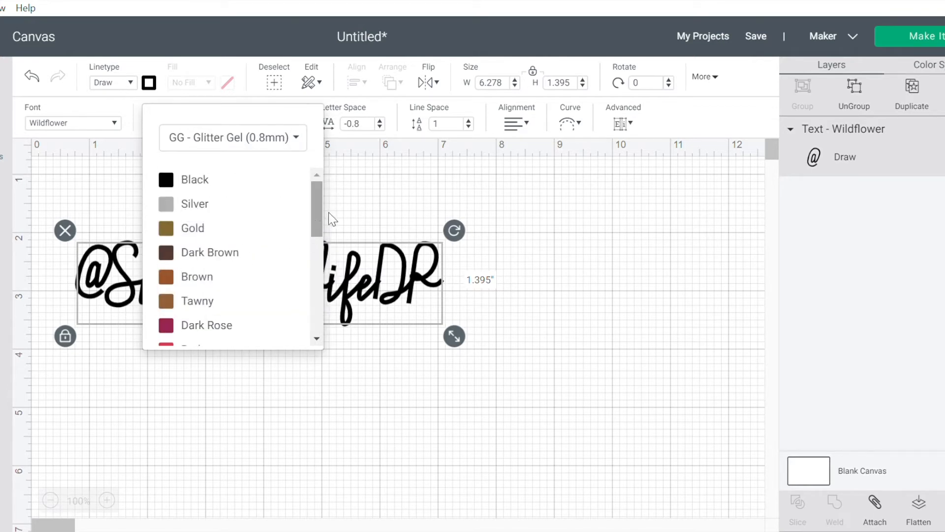
pyautogui.scroll(-3)
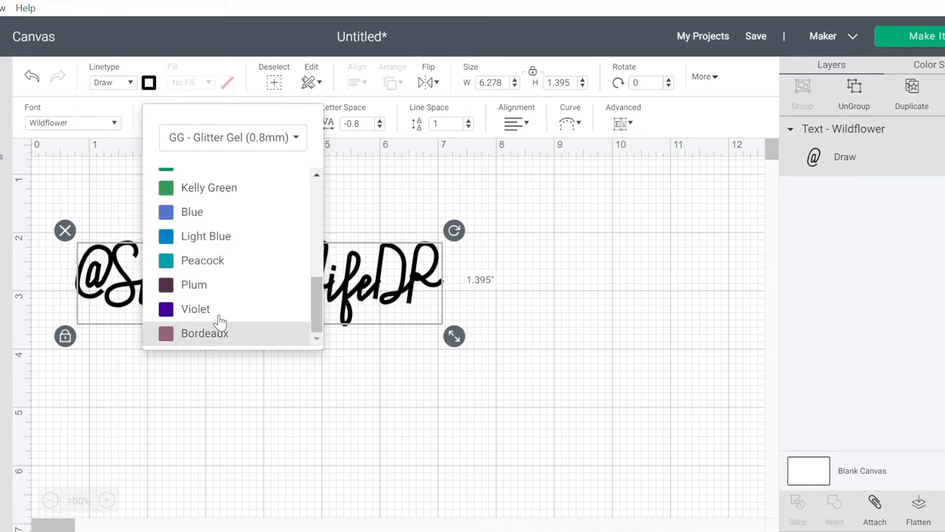
pyautogui.click(196, 308)
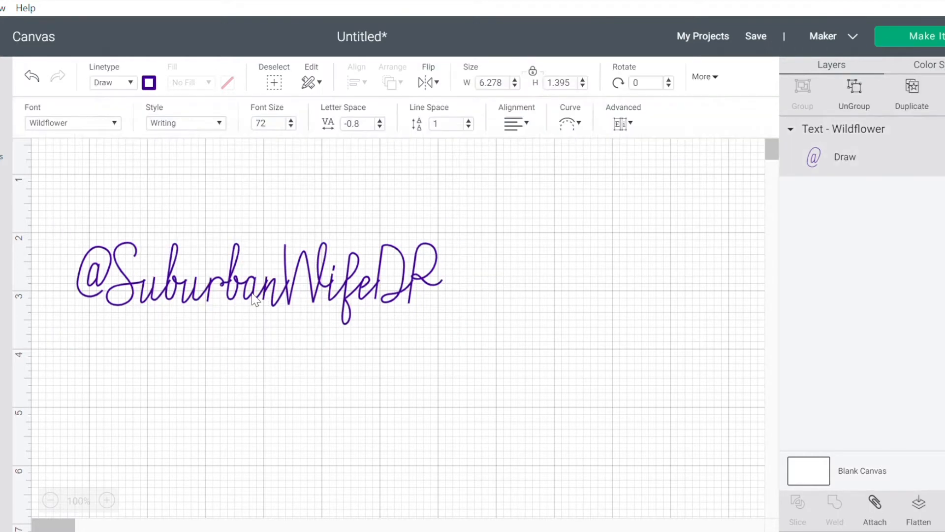
pyautogui.click(253, 281)
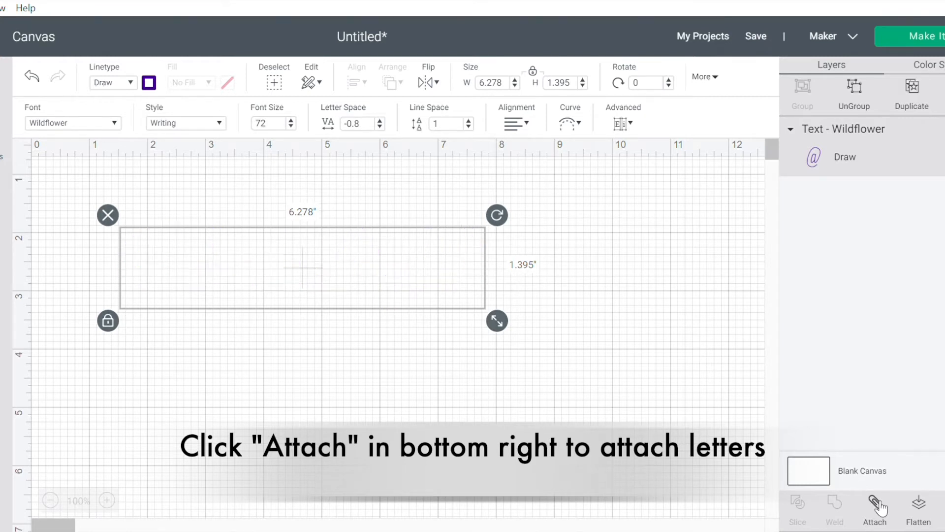
# Step: Attach the handle's letters into one group and nudge it lower on the canvas
pyautogui.click(875, 509)
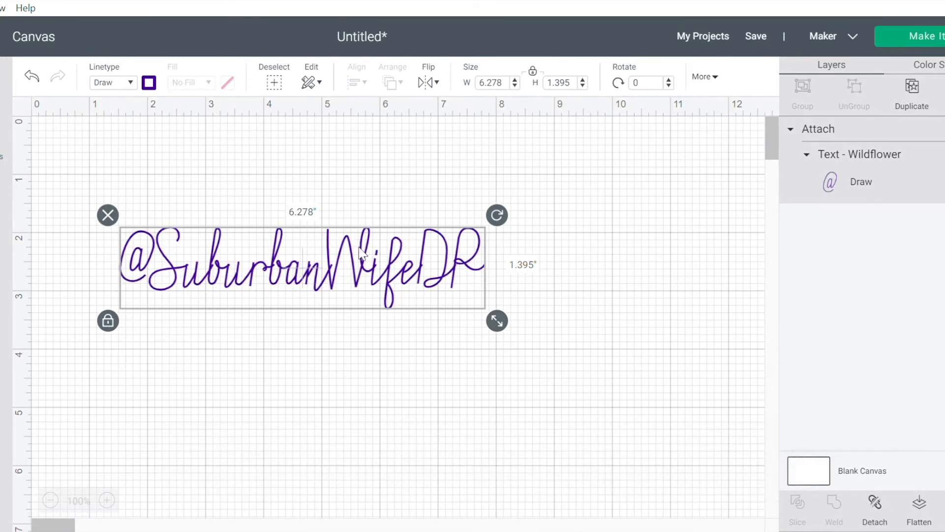
pyautogui.moveTo(359, 252); pyautogui.dragTo(268, 300)
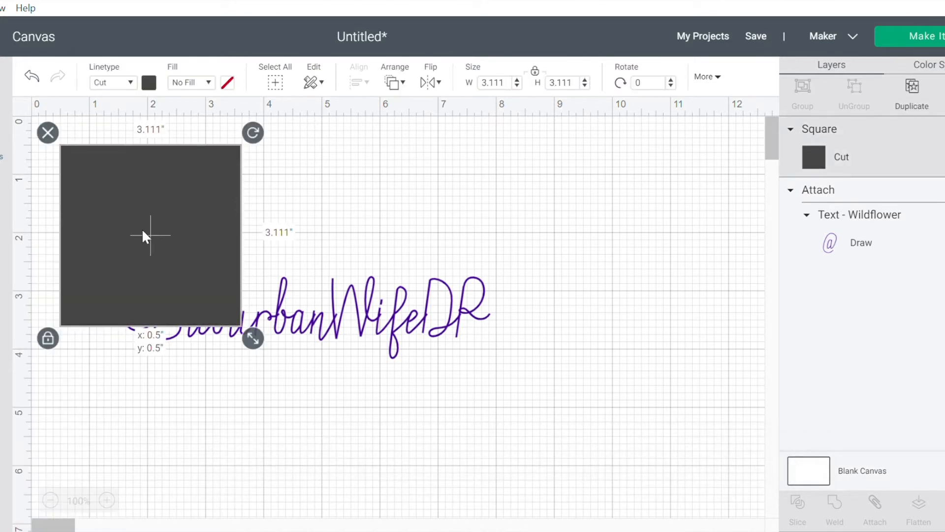
# Step: Shape the square into a 7.083 by 1.958-inch locked rectangle and send it behind the handle
pyautogui.moveTo(150, 235); pyautogui.dragTo(200, 232)
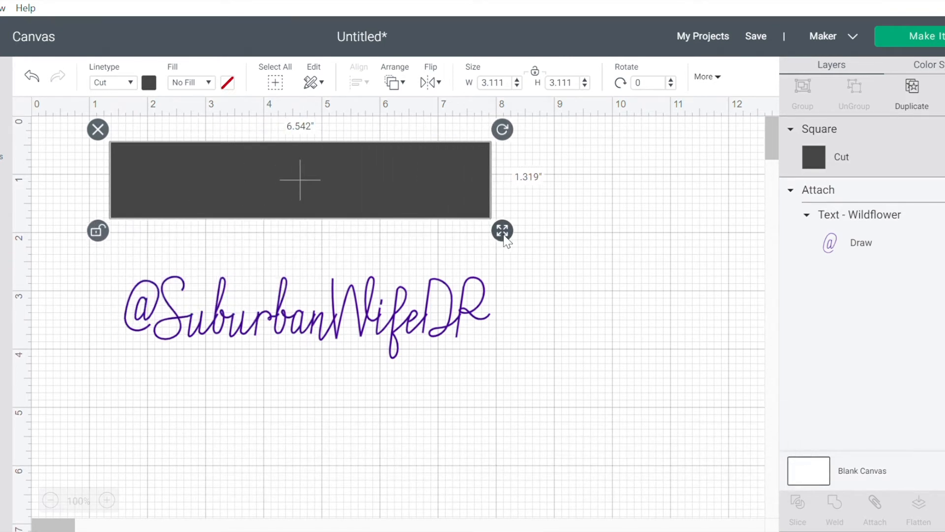
pyautogui.moveTo(502, 231); pyautogui.dragTo(519, 234)
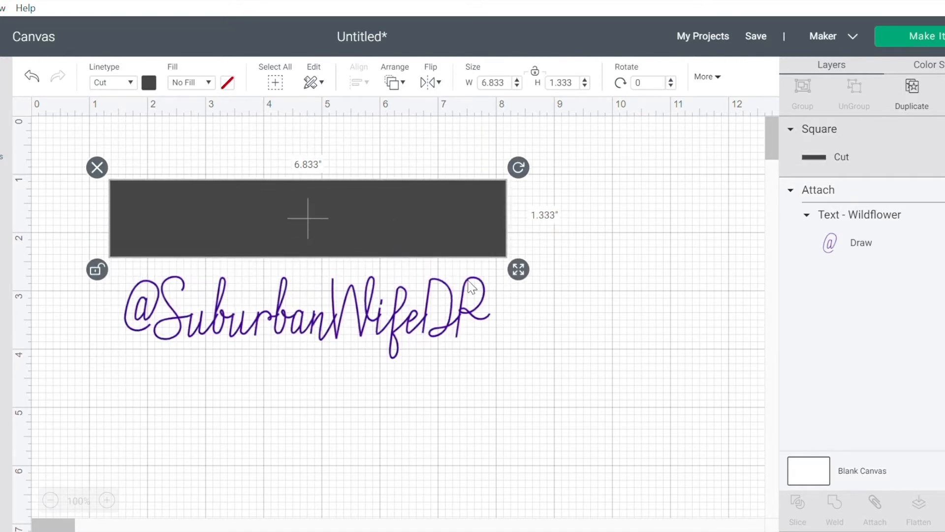
pyautogui.moveTo(517, 270); pyautogui.dragTo(532, 307)
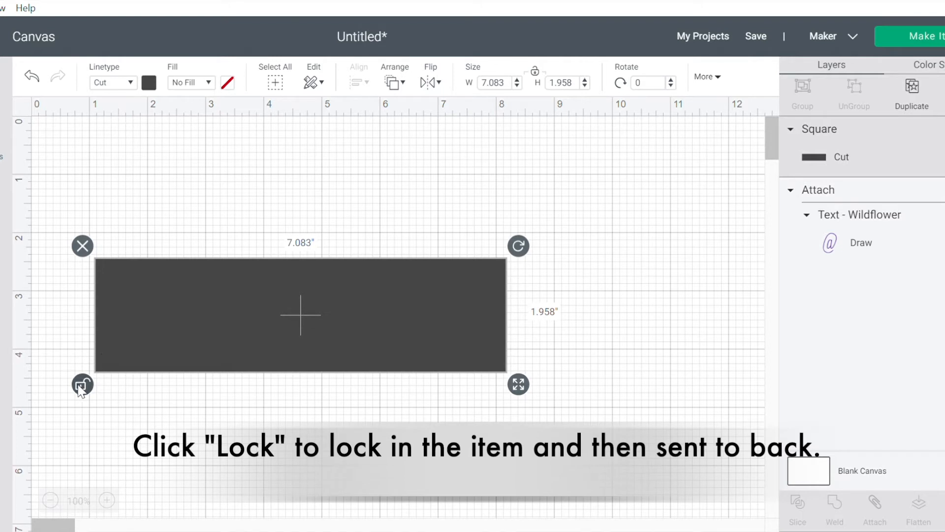
pyautogui.click(82, 385)
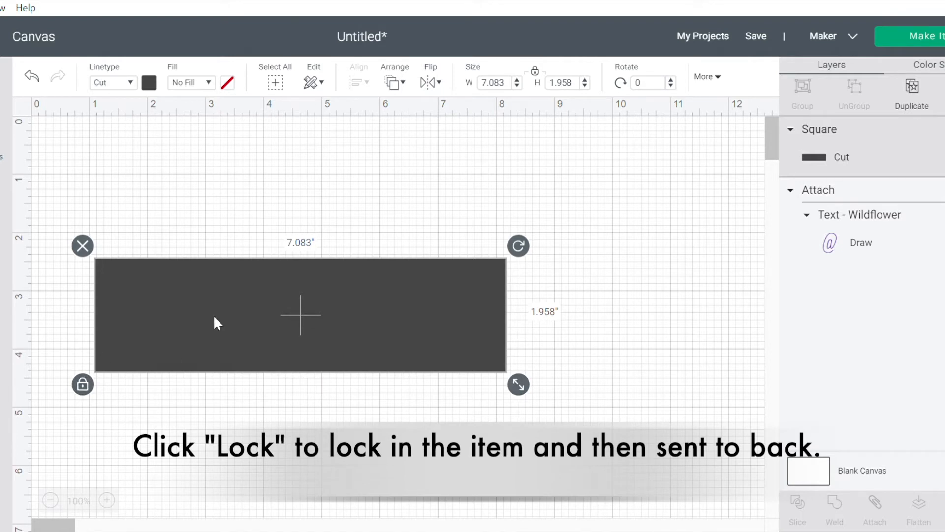
pyautogui.rightClick(301, 313)
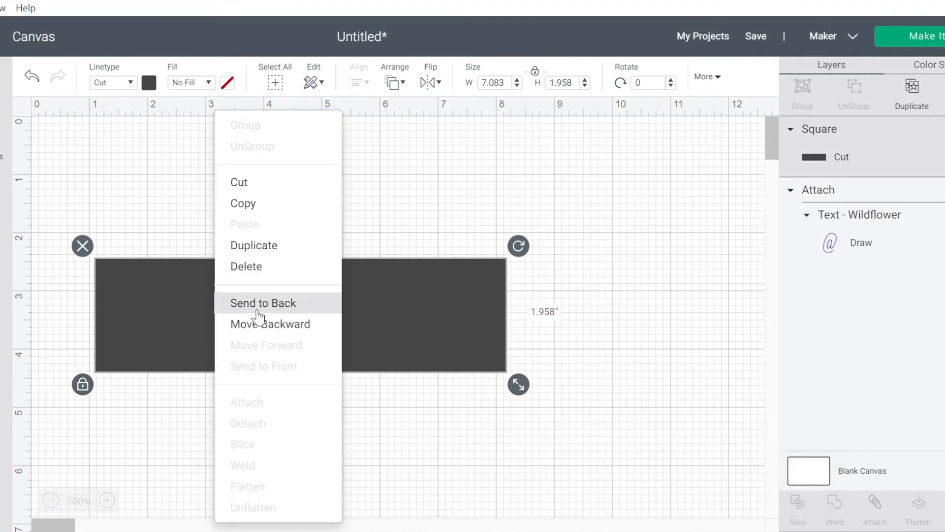
pyautogui.click(263, 302)
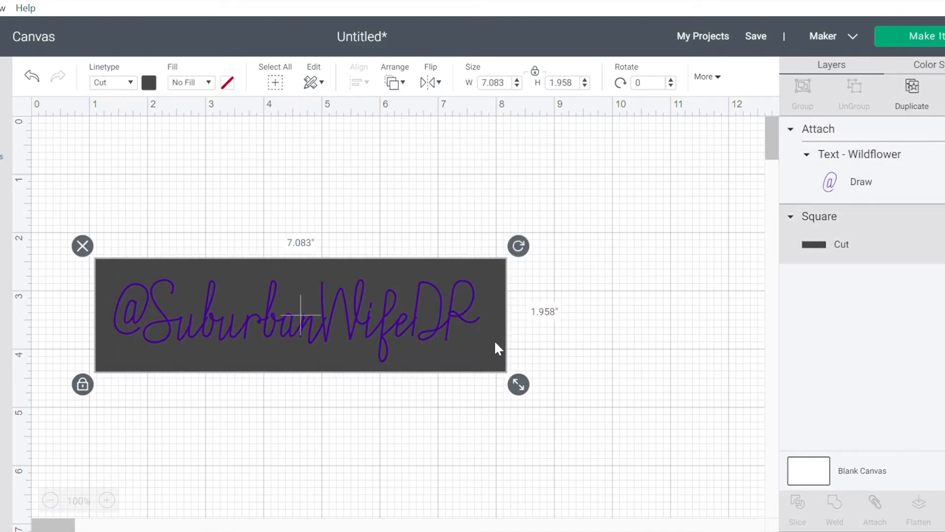
# Step: Colour the backing rectangle red and reselect the handle text
pyautogui.click(148, 82)
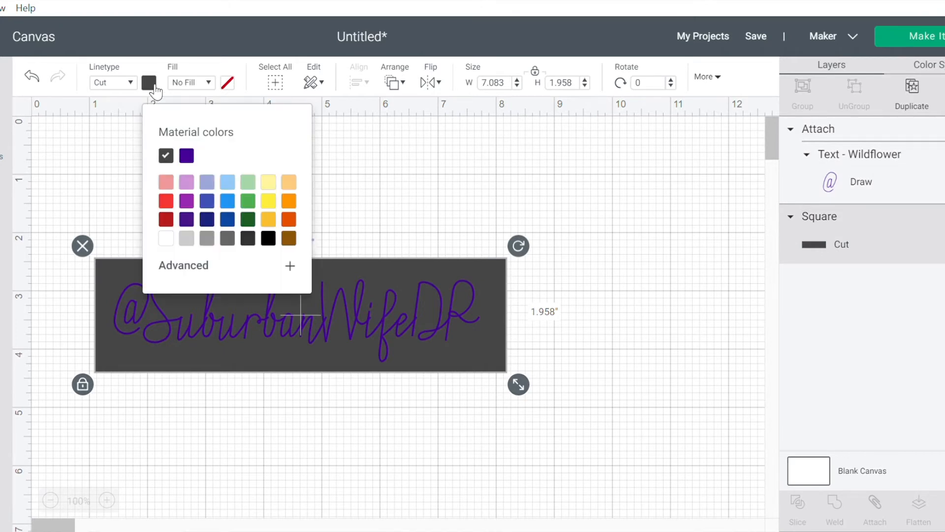
pyautogui.click(166, 201)
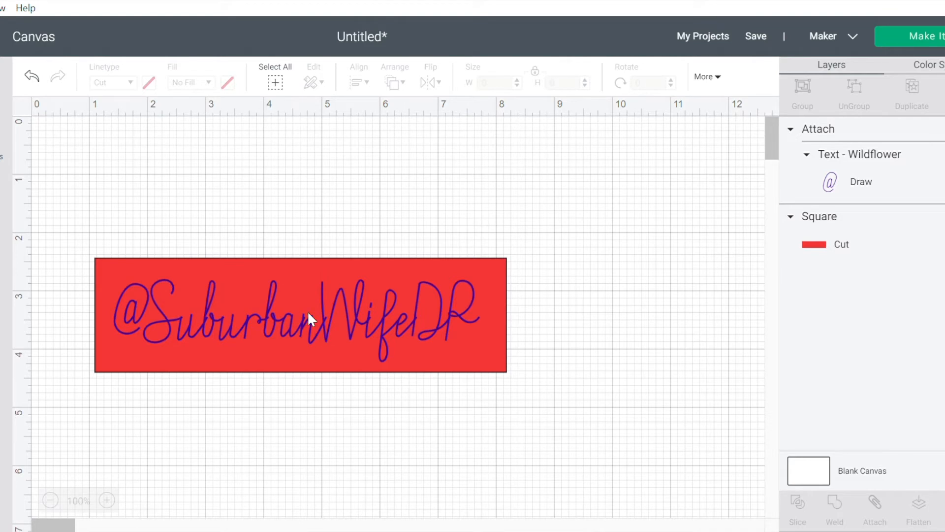
pyautogui.click(301, 313)
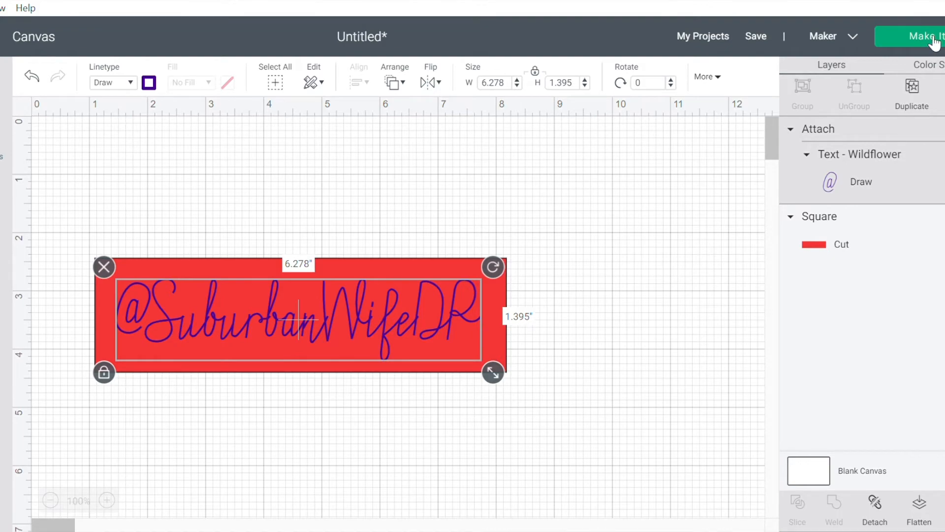
pyautogui.click(921, 37)
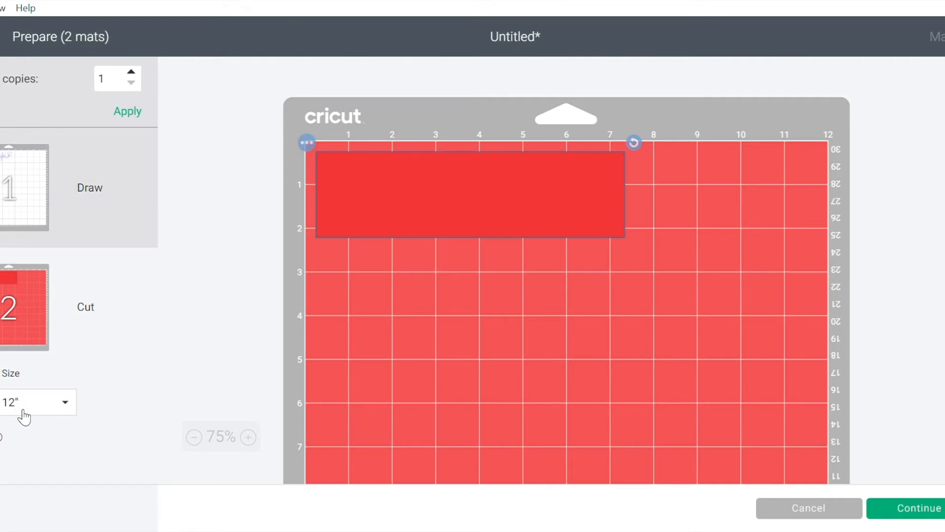
pyautogui.moveTo(744, 433)
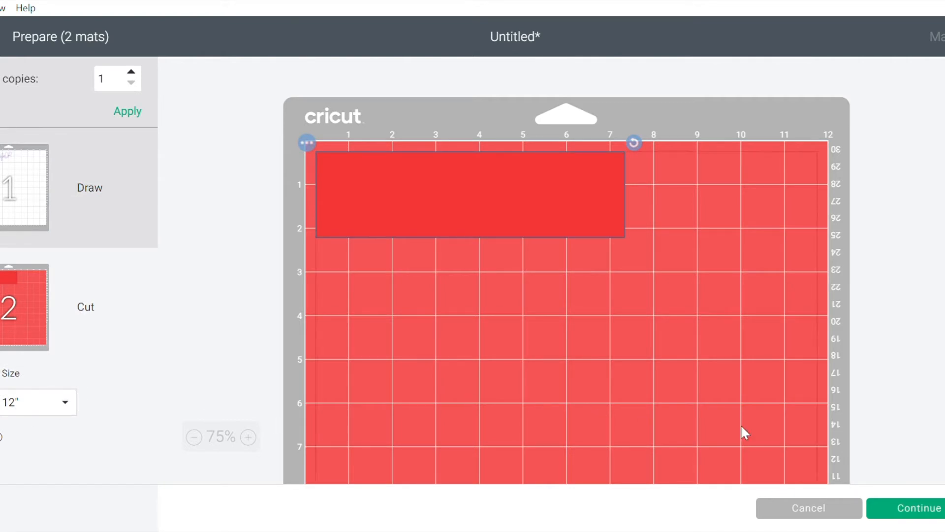
pyautogui.moveTo(789, 445)
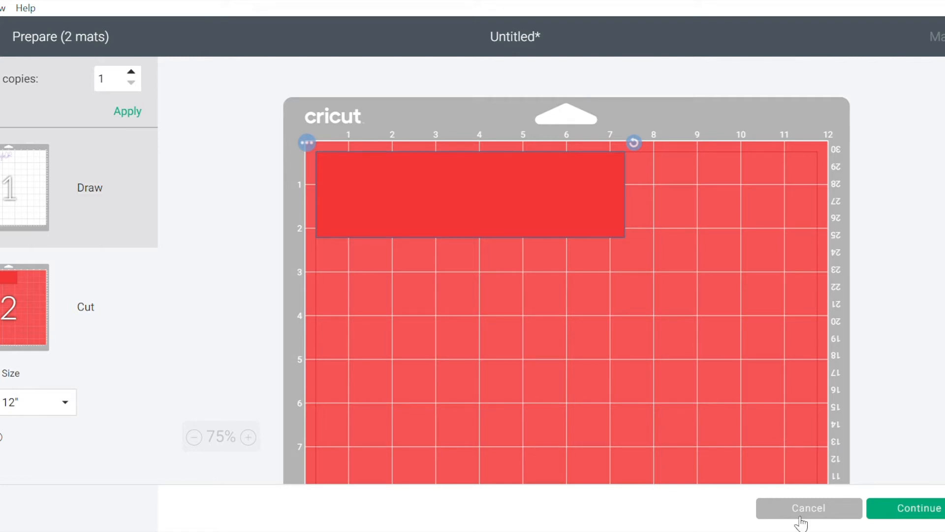
pyautogui.click(808, 509)
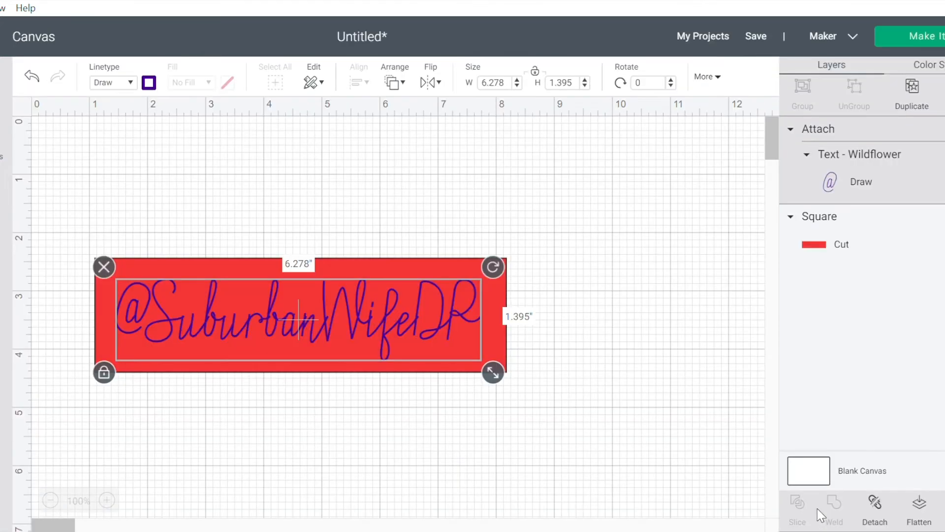
pyautogui.moveTo(278, 236)
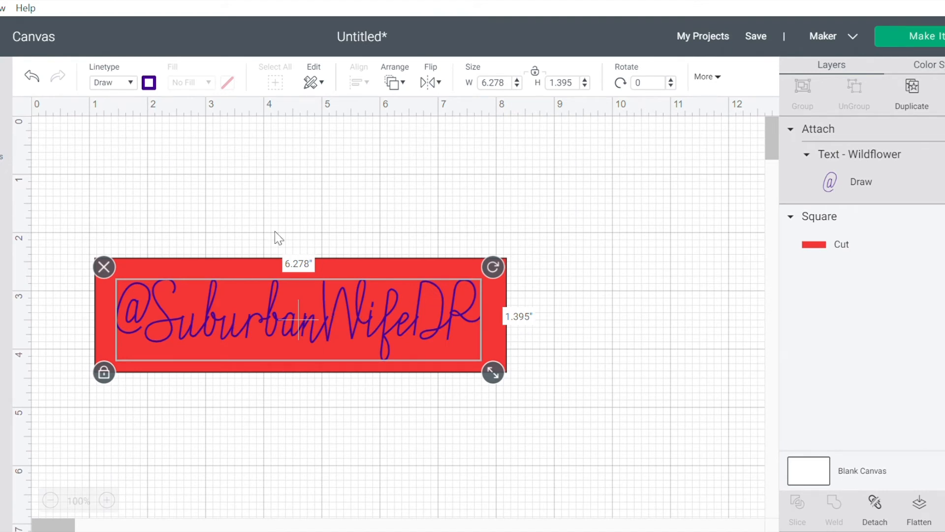
pyautogui.moveTo(90, 212)
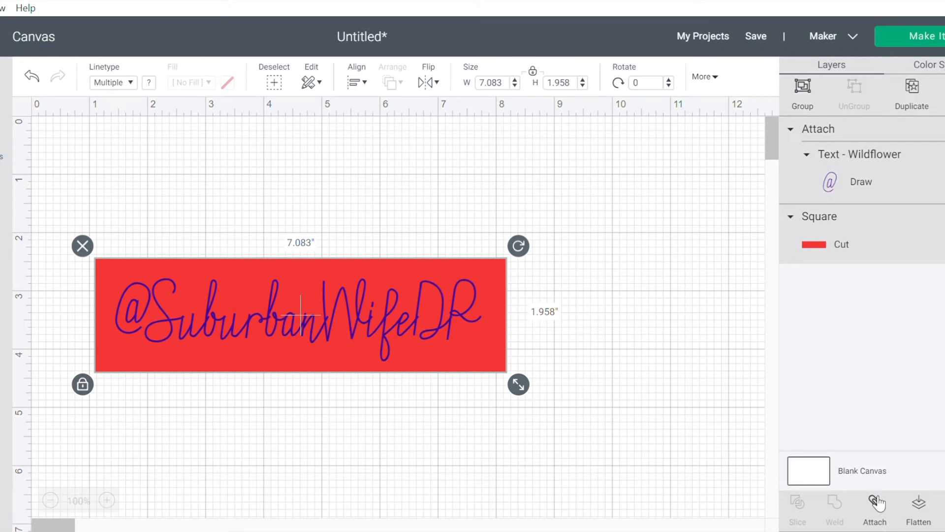
# Step: Attach the handle to the red rectangle, reposition it, detach and attach them again
pyautogui.click(874, 509)
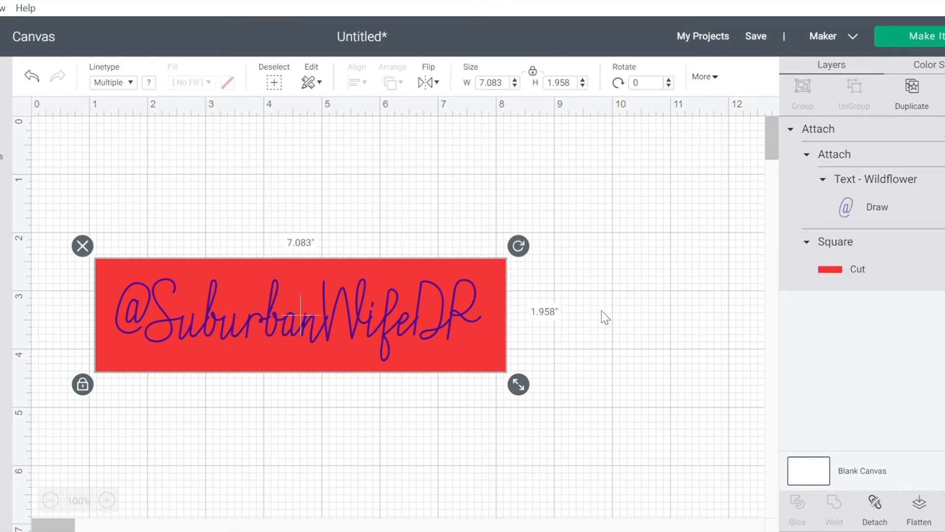
pyautogui.moveTo(301, 316); pyautogui.dragTo(355, 264)
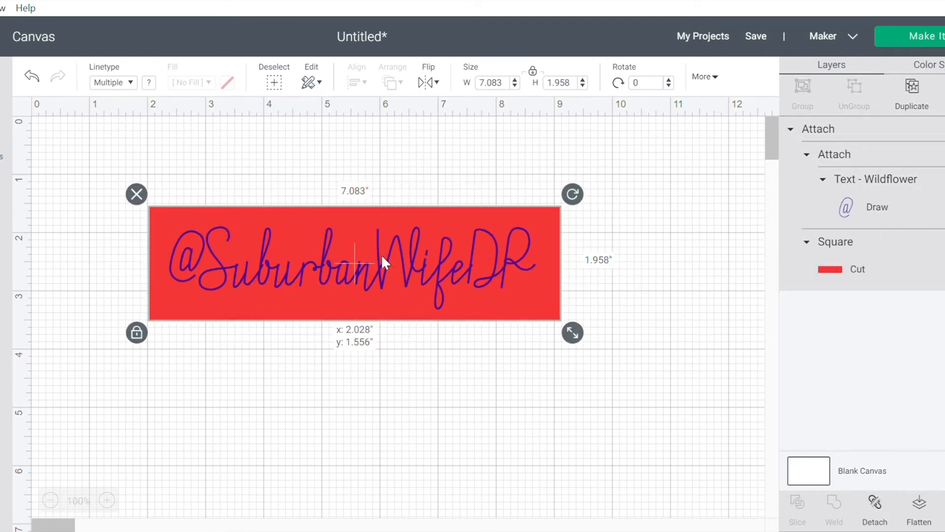
pyautogui.moveTo(386, 264); pyautogui.dragTo(341, 276)
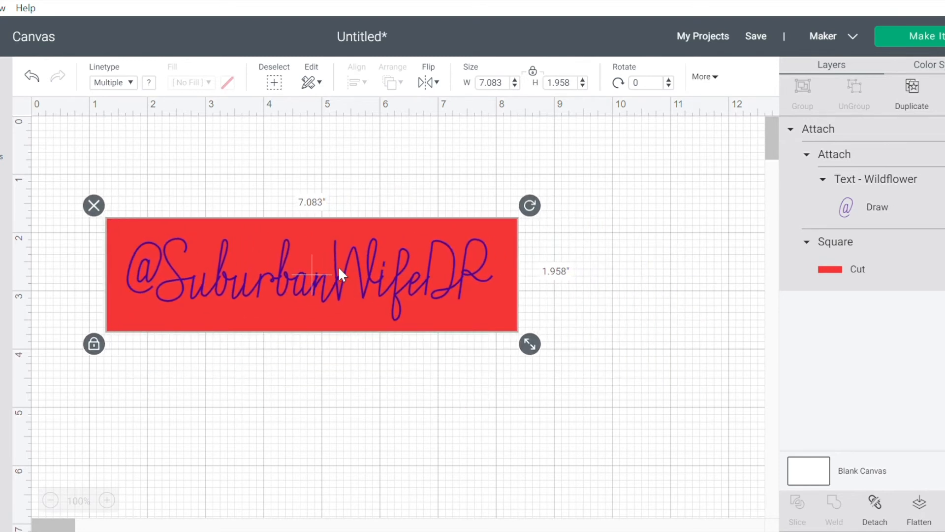
pyautogui.moveTo(628, 366)
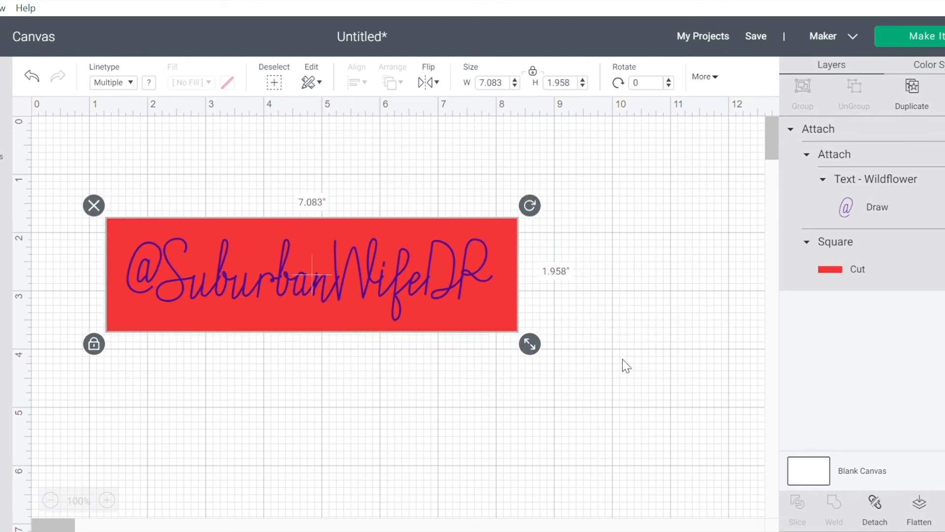
pyautogui.moveTo(595, 371)
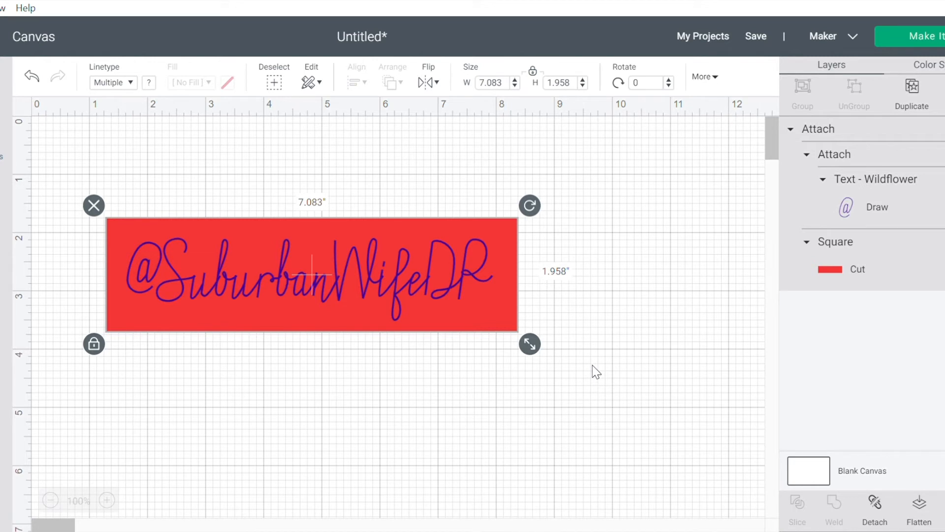
pyautogui.moveTo(842, 458)
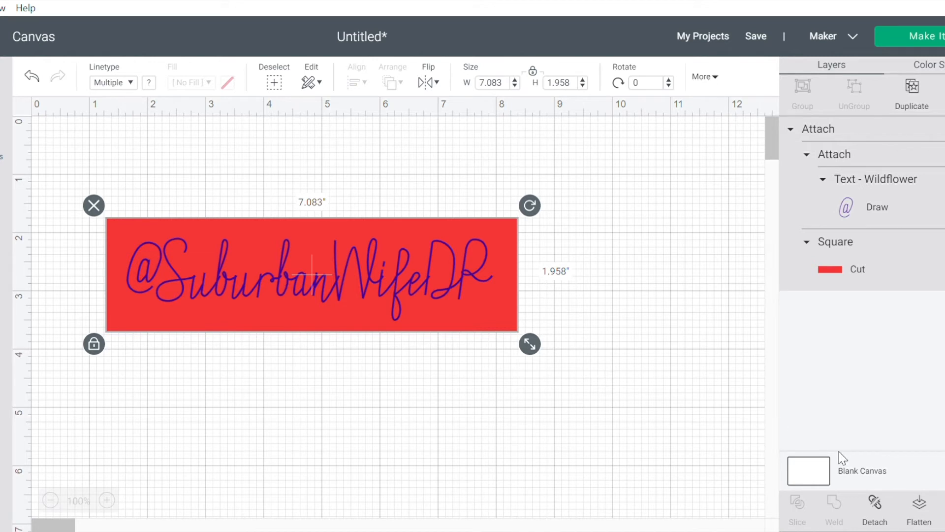
pyautogui.click(875, 508)
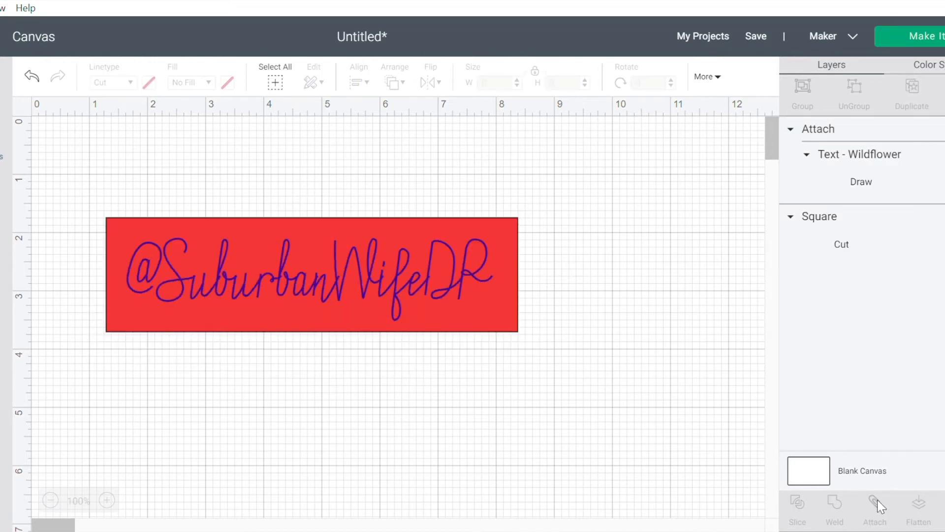
pyautogui.click(874, 508)
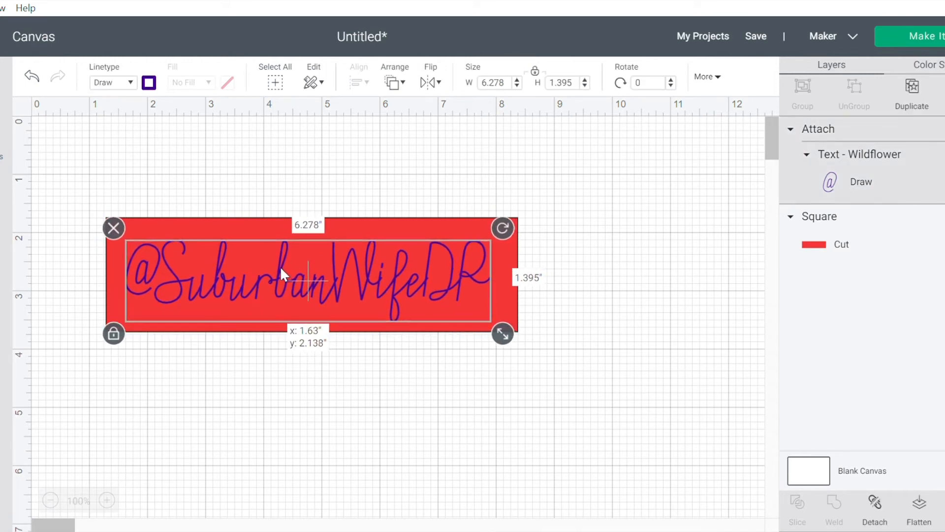
pyautogui.moveTo(83, 204)
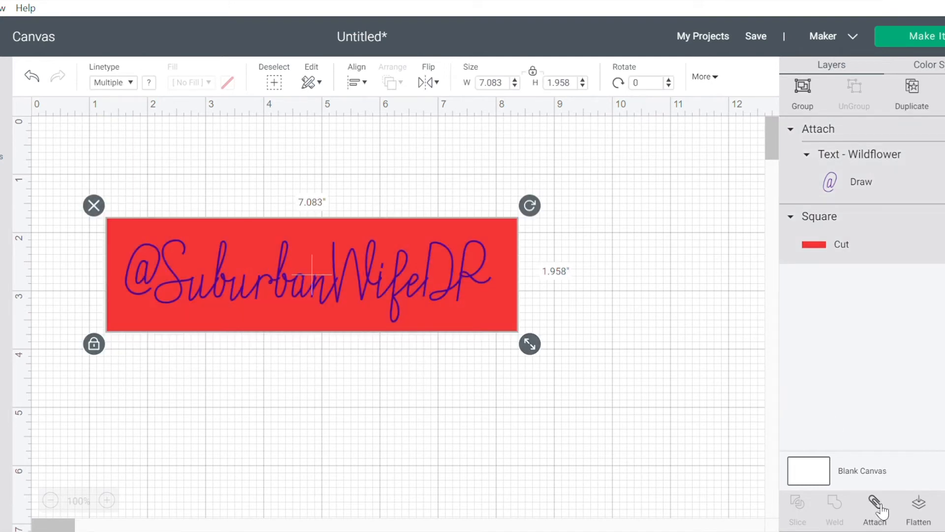
pyautogui.click(874, 509)
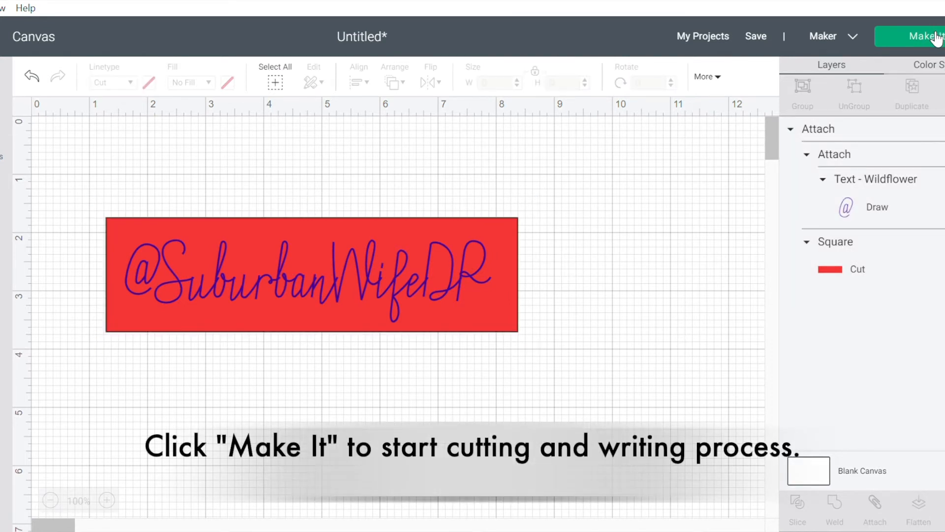
# Step: Send the attached design to Make It and continue past the 1-mat Draw and Cut preview
pyautogui.click(917, 36)
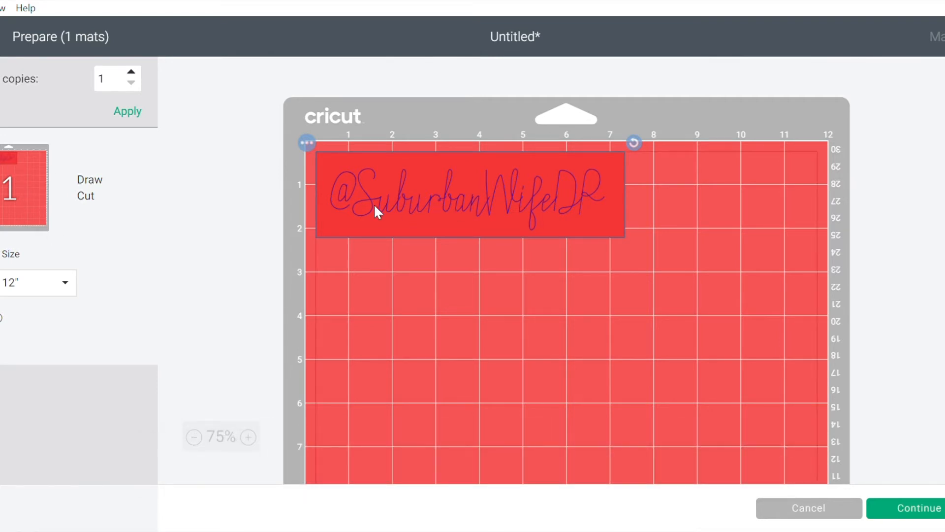
pyautogui.moveTo(558, 201)
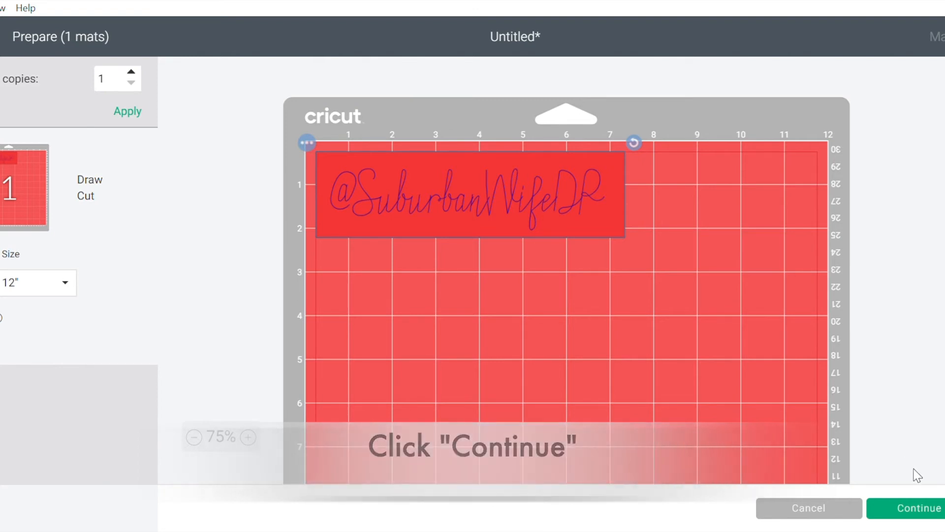
pyautogui.click(914, 509)
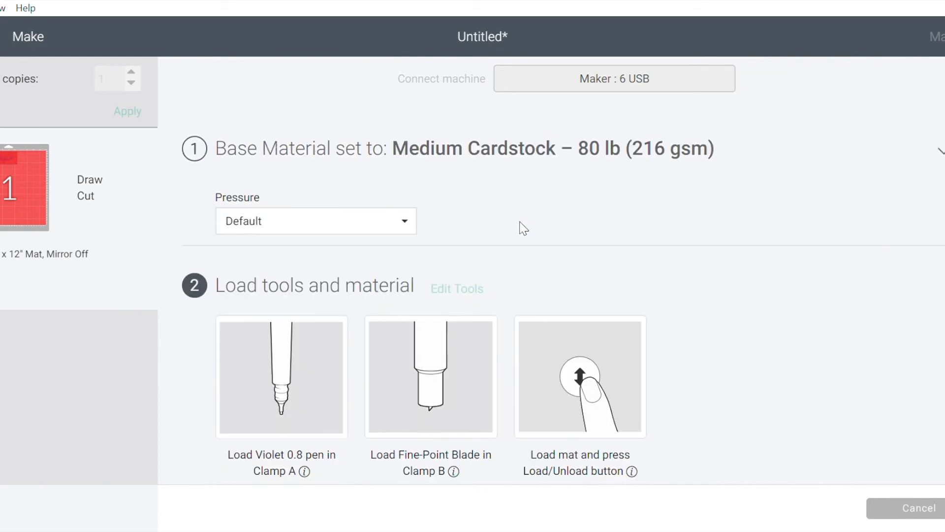
pyautogui.moveTo(495, 257)
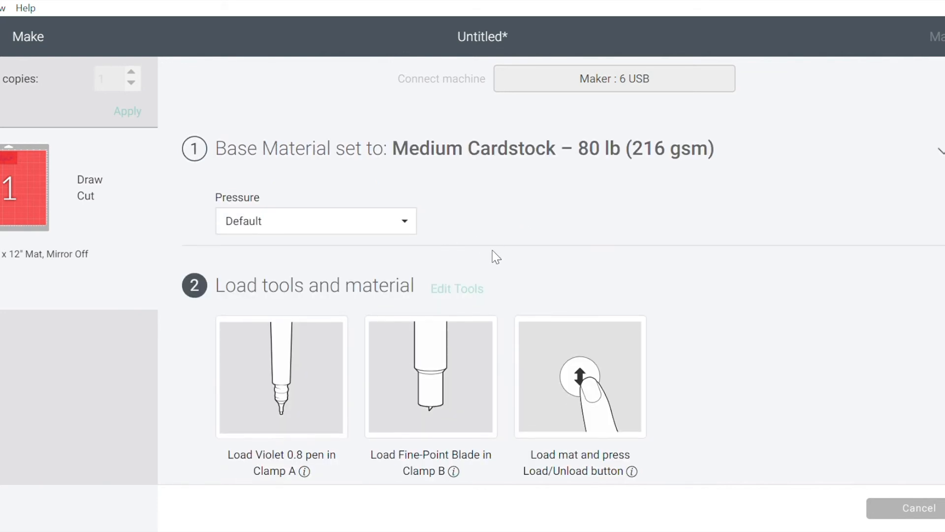
# Step: Scroll the Make screen down to the Load tools and Press Go steps
pyautogui.scroll(-3)
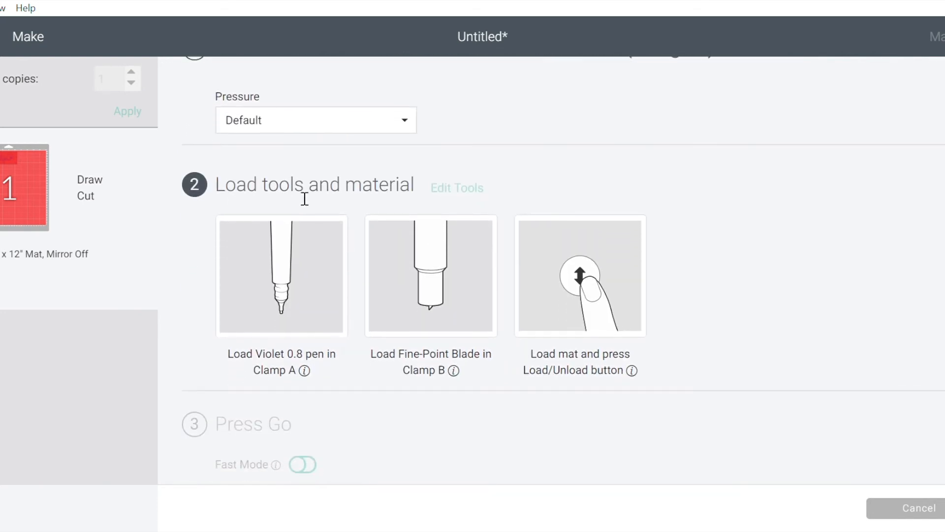